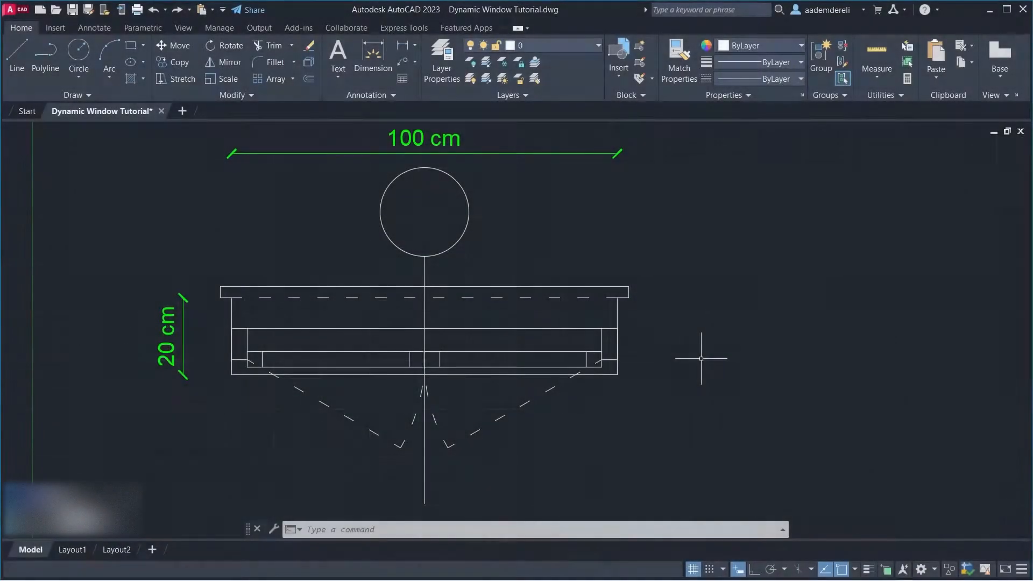
Mask the window outline with a WIPEOUT and send it behind the window lines
{"action": "type", "text": "WIPEOUT Specify next point:"}
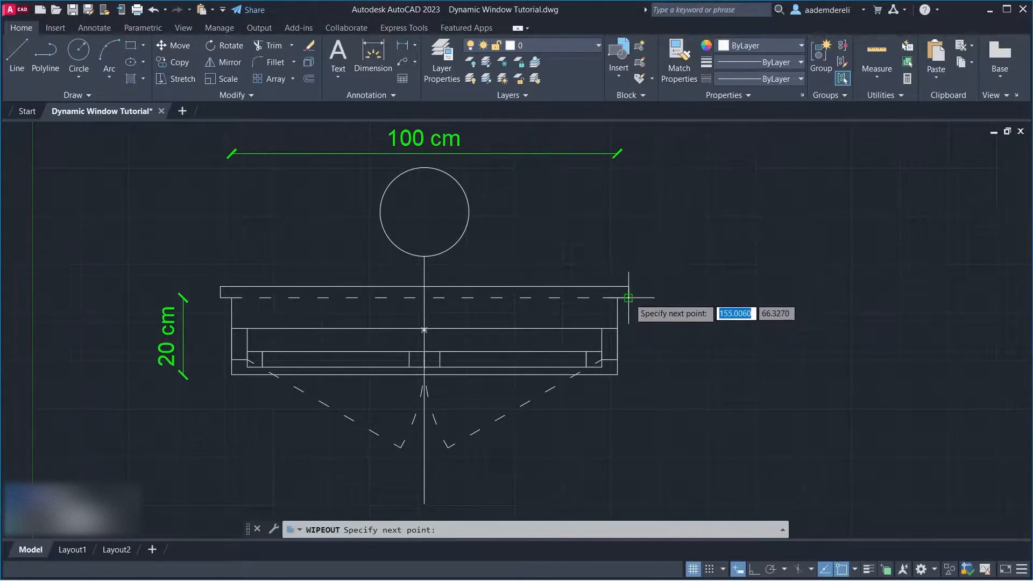
{"action": "left_click", "coordinate": [627, 298]}
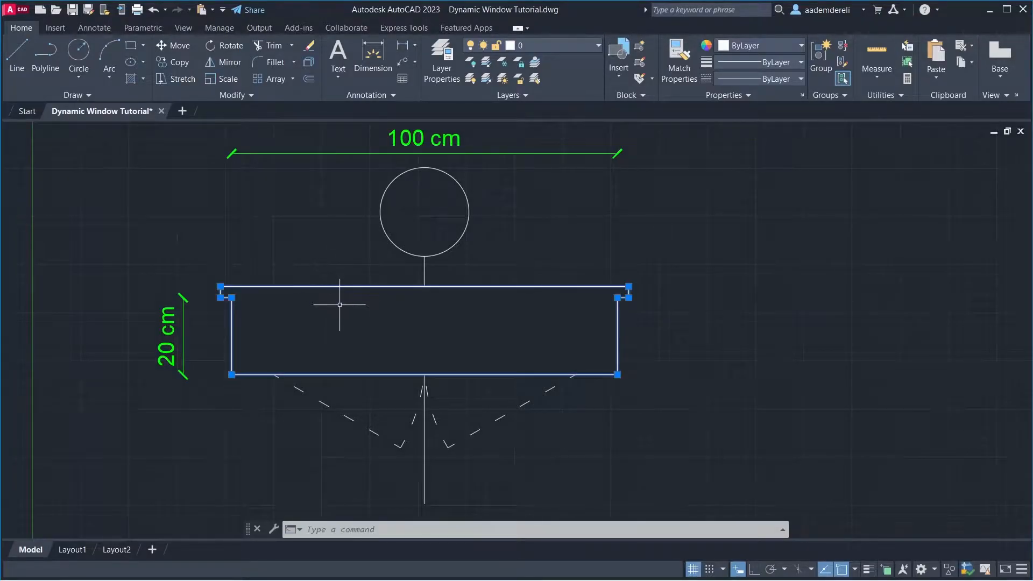
{"action": "right_click", "coordinate": [339, 305]}
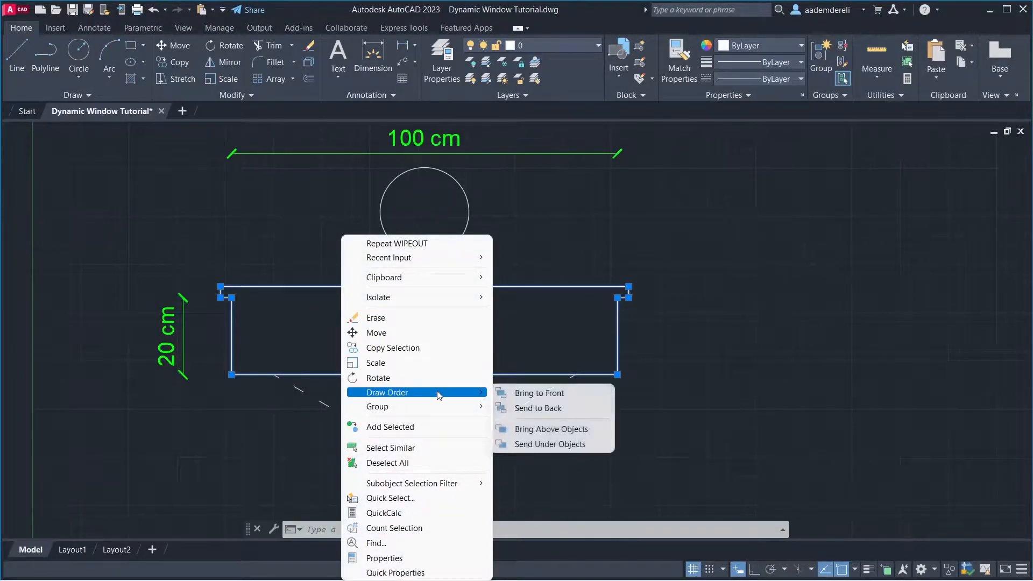
{"action": "left_click", "coordinate": [538, 408]}
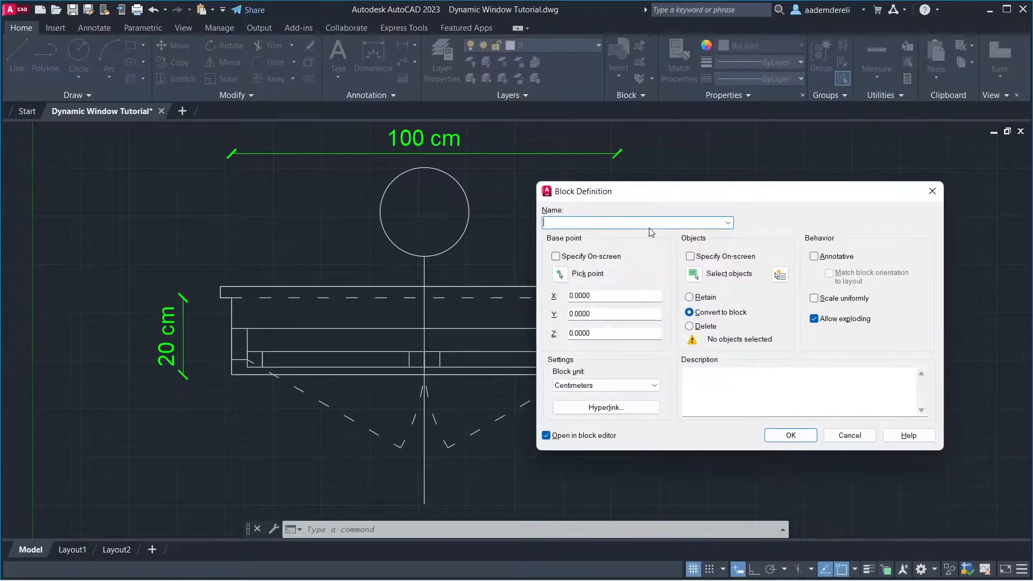
Define block Dynamic_Window_Tutorial_1 from the window objects, based at the lower-left corner, opened in the block editor
{"action": "type", "text": "Dynamic_Window"}
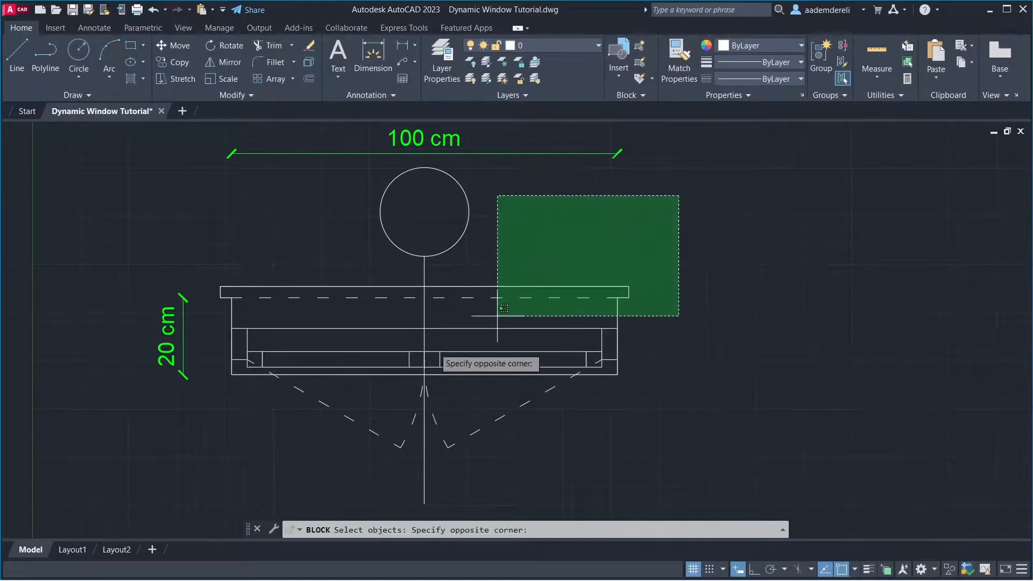
{"action": "left_click", "coordinate": [504, 309]}
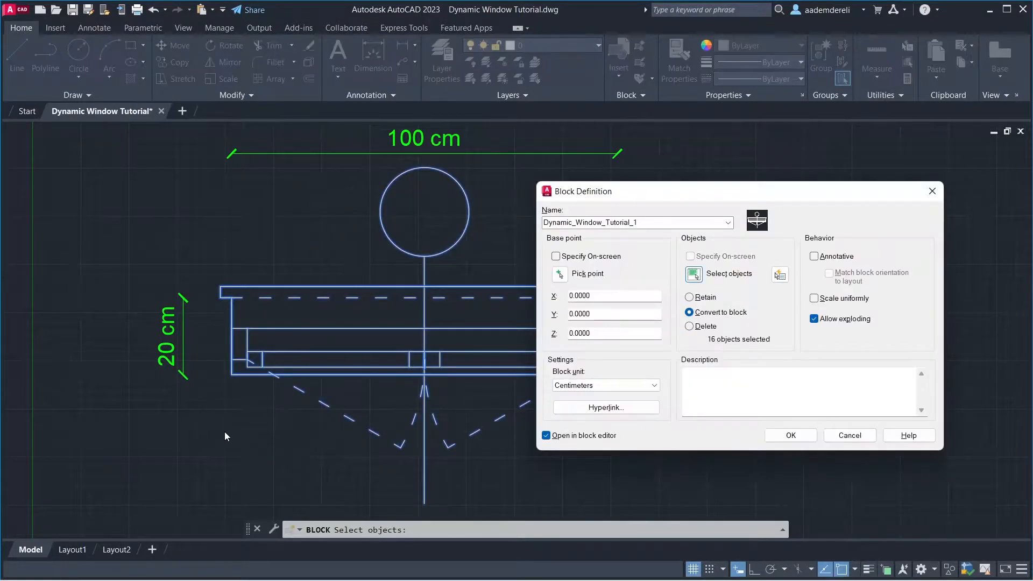
{"action": "left_click", "coordinate": [560, 273]}
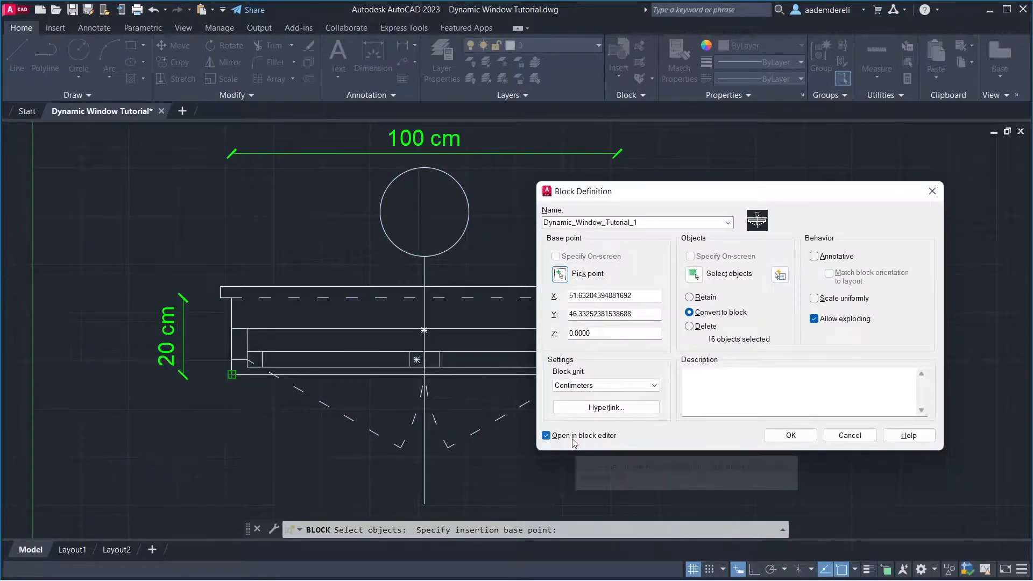
{"action": "left_click", "coordinate": [789, 434]}
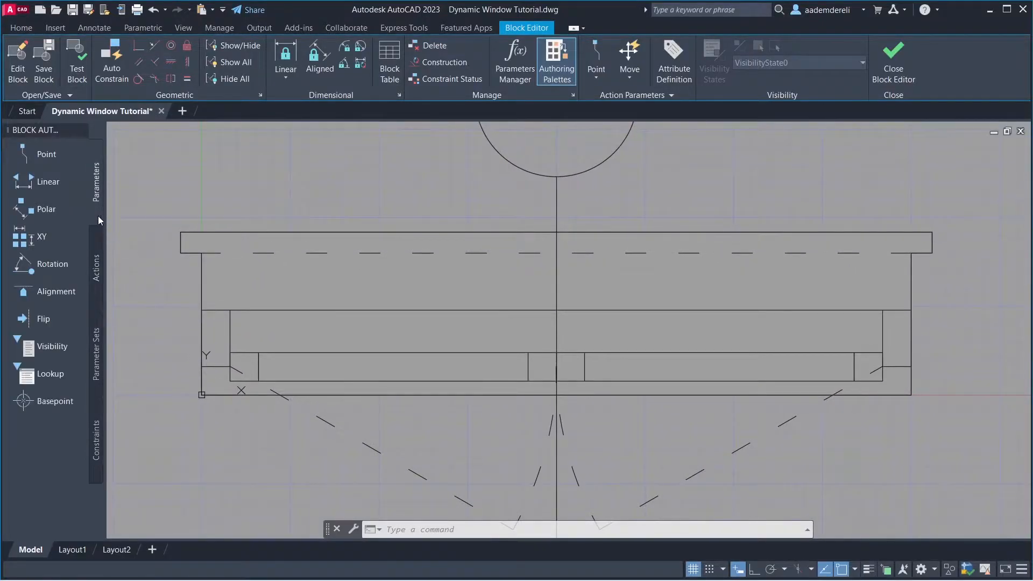
{"action": "mouse_move", "coordinate": [79, 405]}
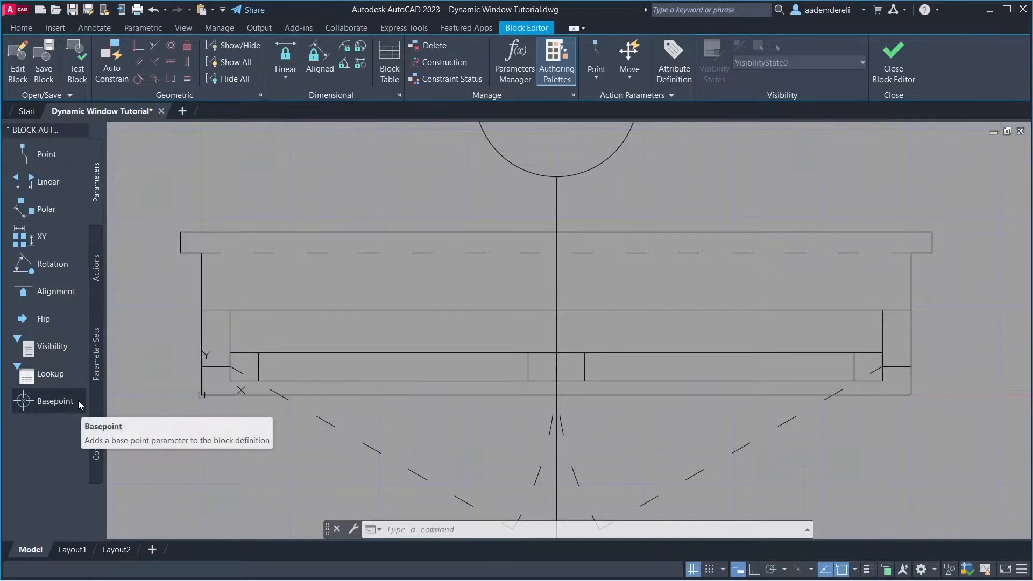
Place a Basepoint at the lower-left corner and linear parameters Distance1 (height) and Distance2 (width)
{"action": "left_click", "coordinate": [55, 401]}
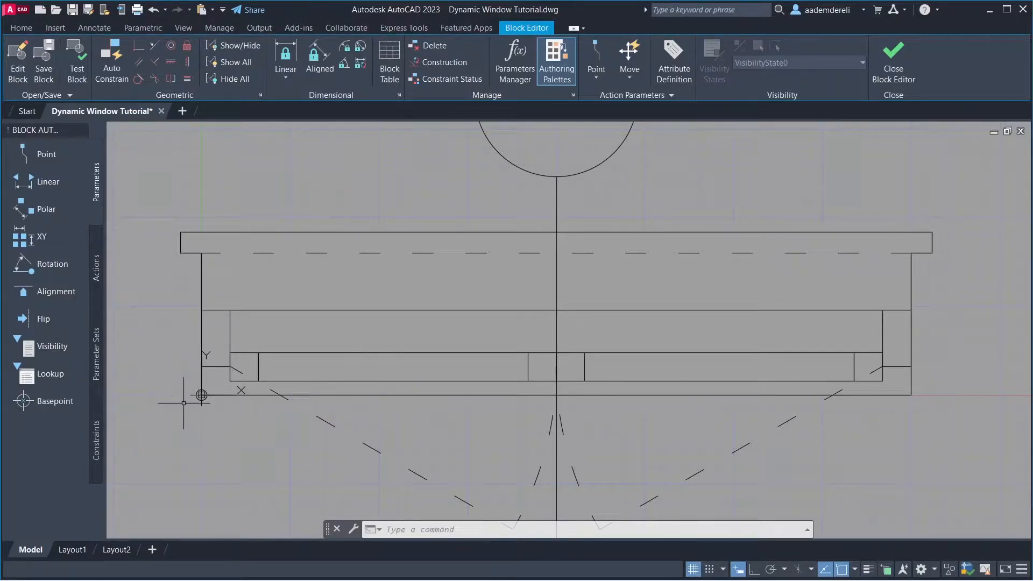
{"action": "mouse_move", "coordinate": [47, 181]}
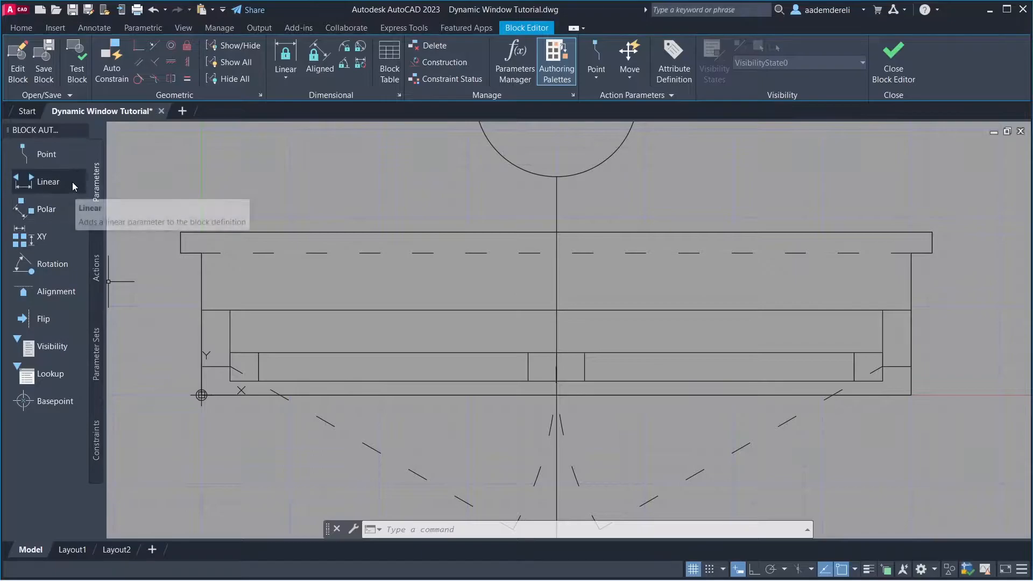
{"action": "left_click", "coordinate": [46, 180]}
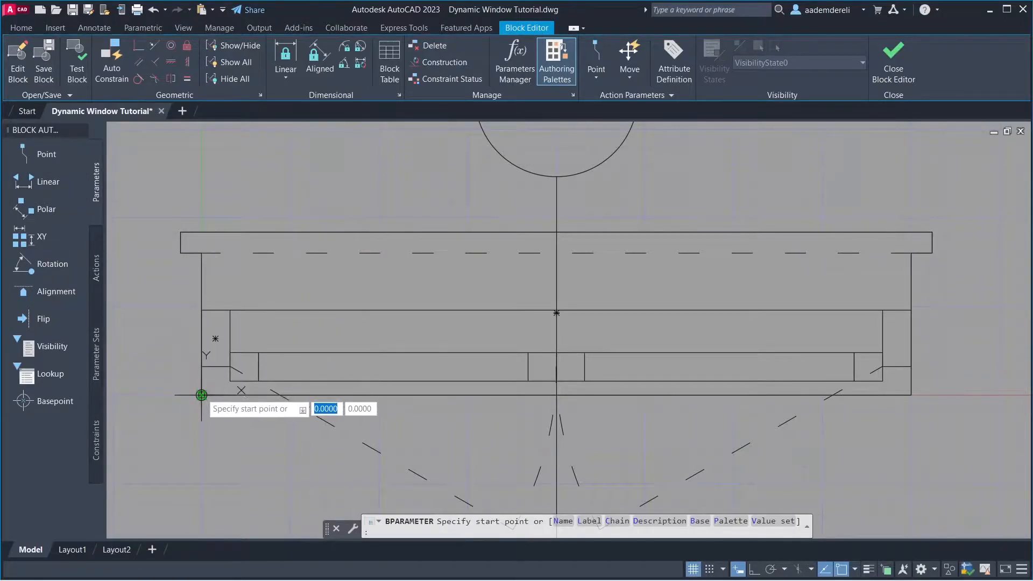
{"action": "left_click", "coordinate": [201, 395]}
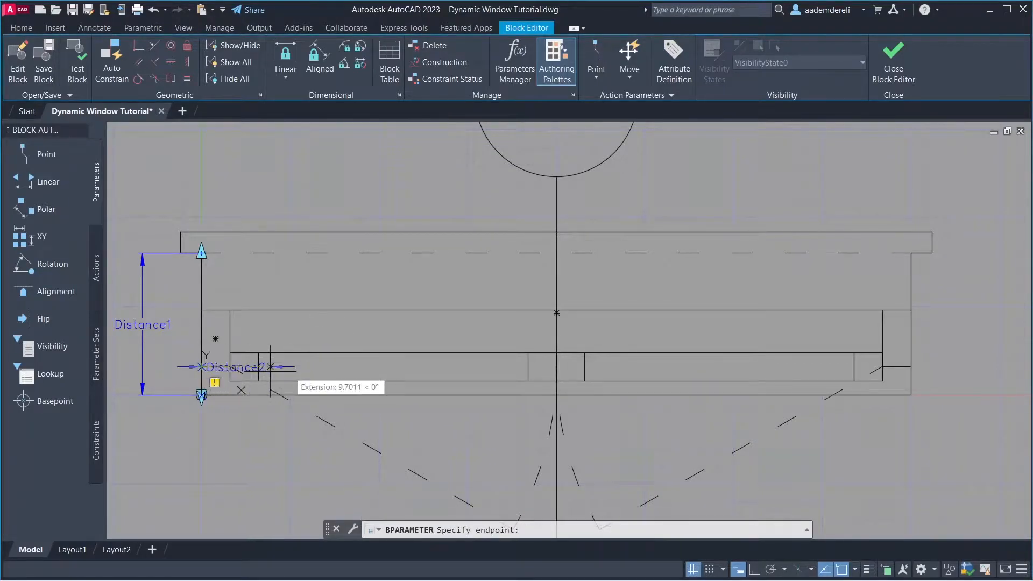
{"action": "left_click", "coordinate": [908, 368]}
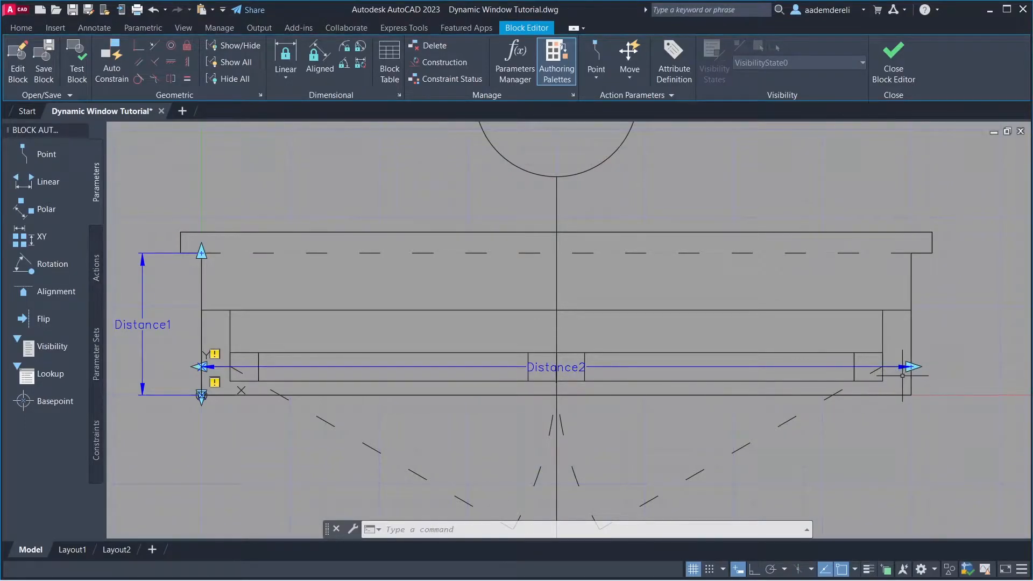
{"action": "mouse_move", "coordinate": [56, 292]}
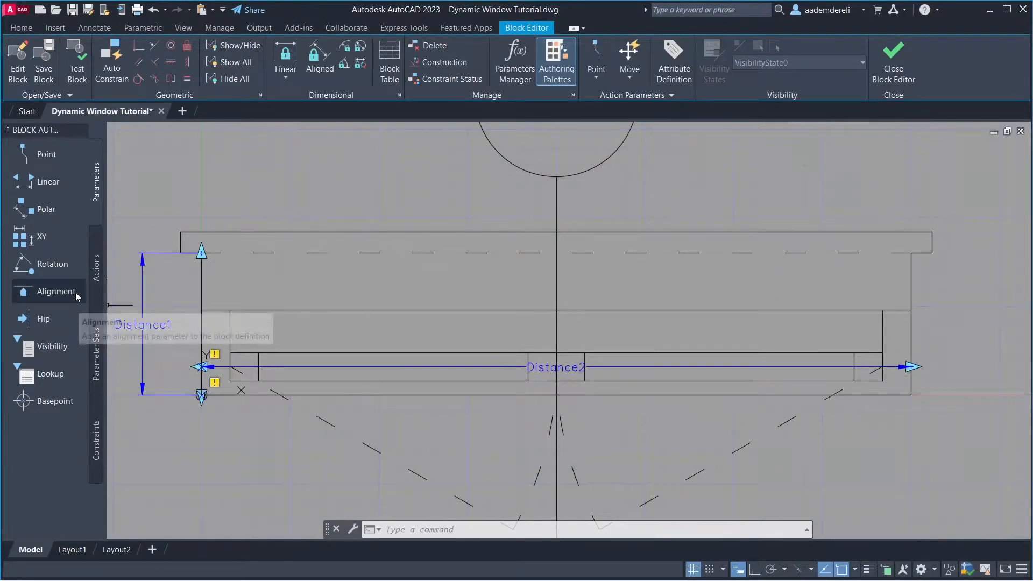
Add an alignment parameter at the bottom midpoint and a Flip parameter with a horizontal reflection line
{"action": "left_click", "coordinate": [56, 292]}
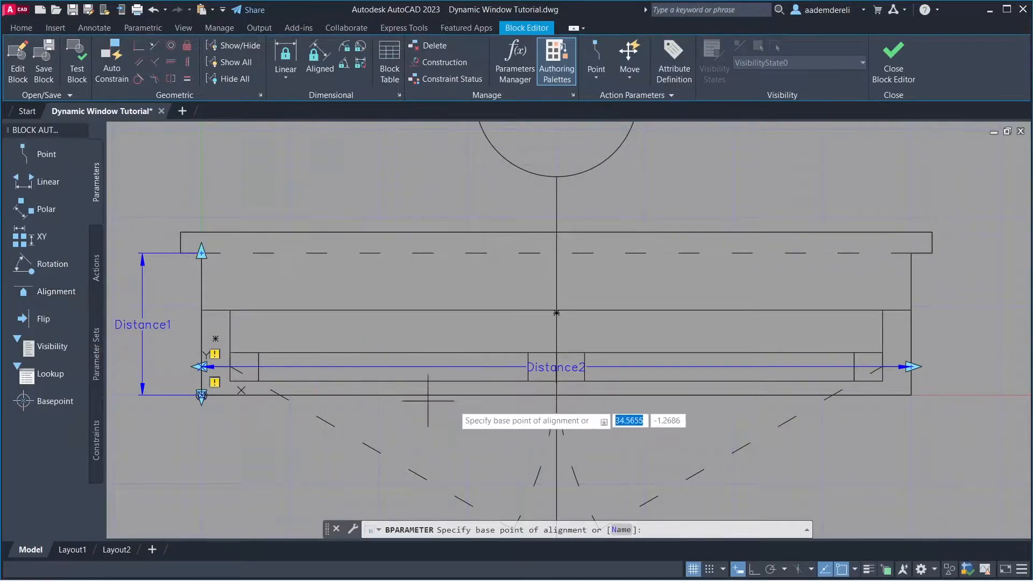
{"action": "left_click", "coordinate": [556, 395]}
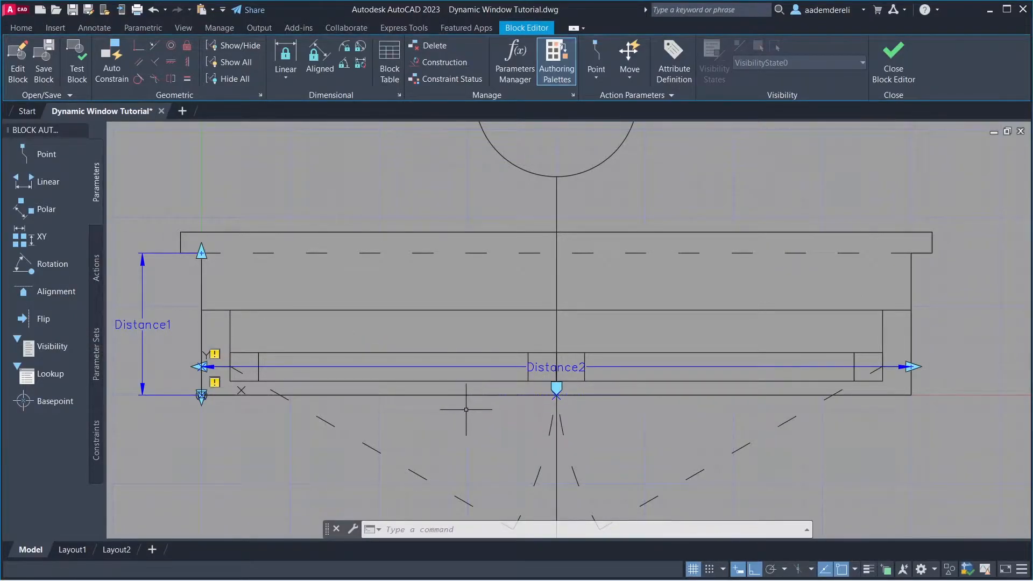
{"action": "mouse_move", "coordinate": [58, 327]}
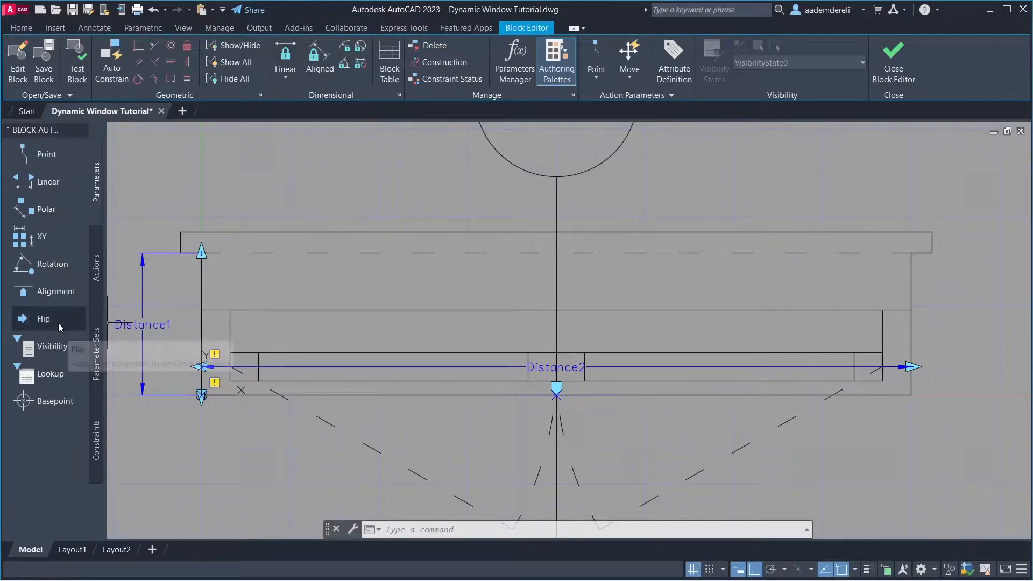
{"action": "left_click", "coordinate": [43, 319]}
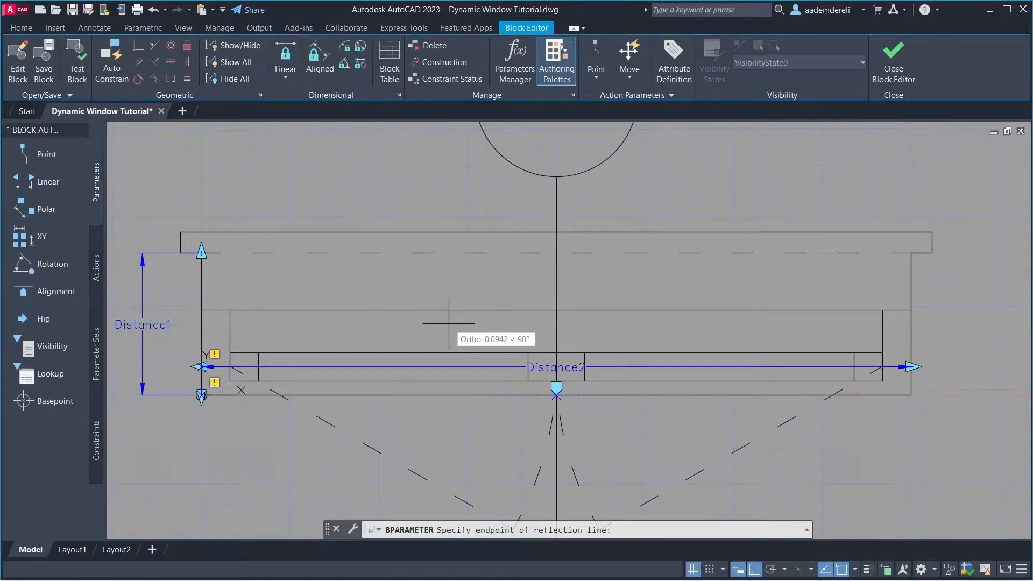
{"action": "mouse_move", "coordinate": [514, 323]}
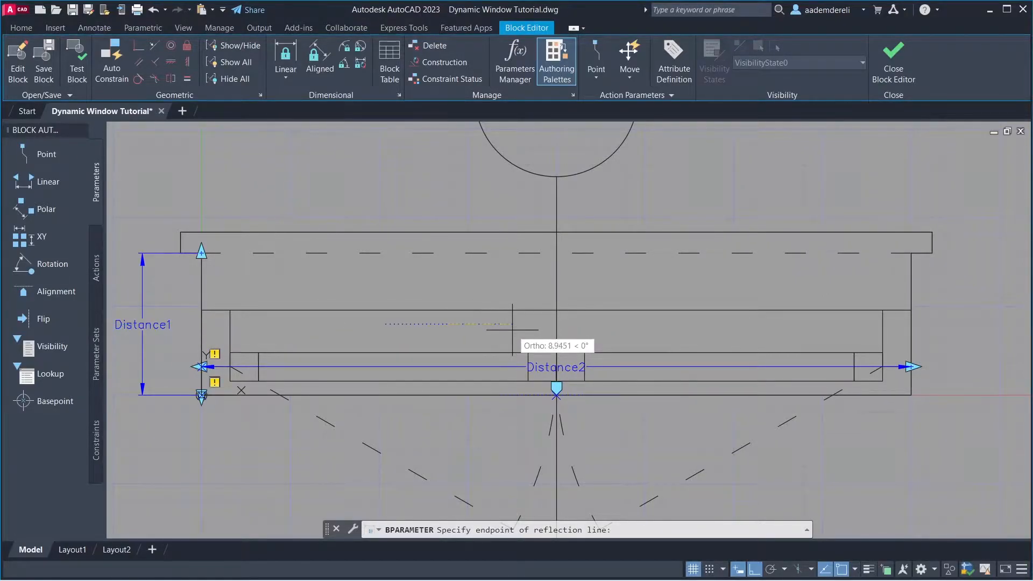
{"action": "left_click", "coordinate": [512, 310]}
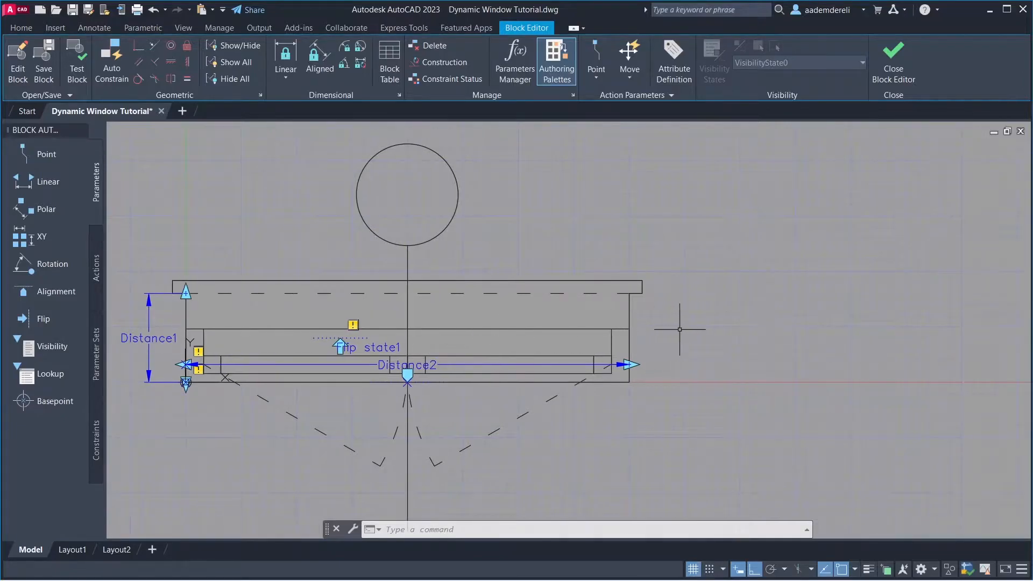
{"action": "type", "text": "PR"}
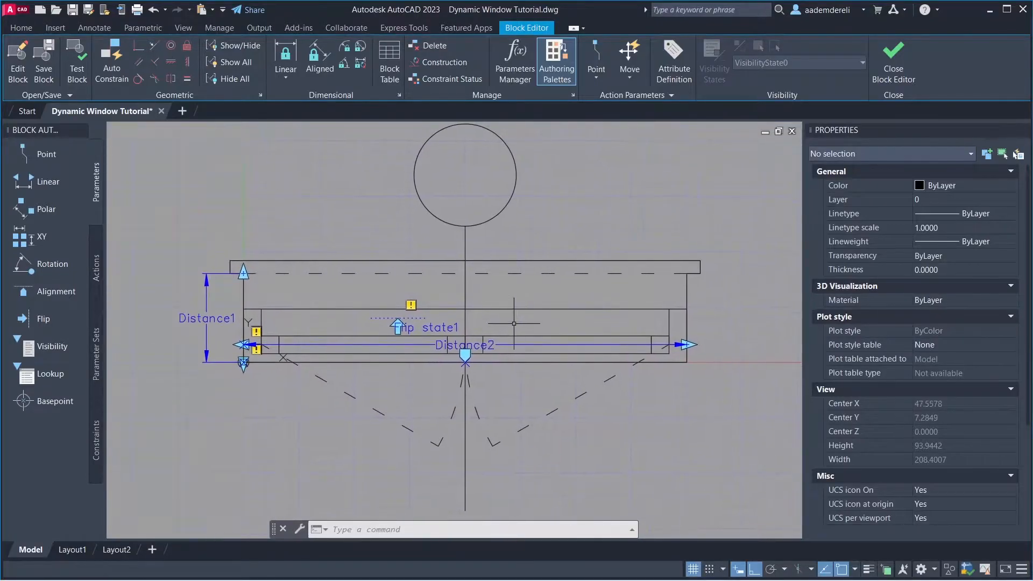
In Properties, rename Distance1 to Thickness with Dist minimum 10 and maximum 50
{"action": "left_click", "coordinate": [206, 318]}
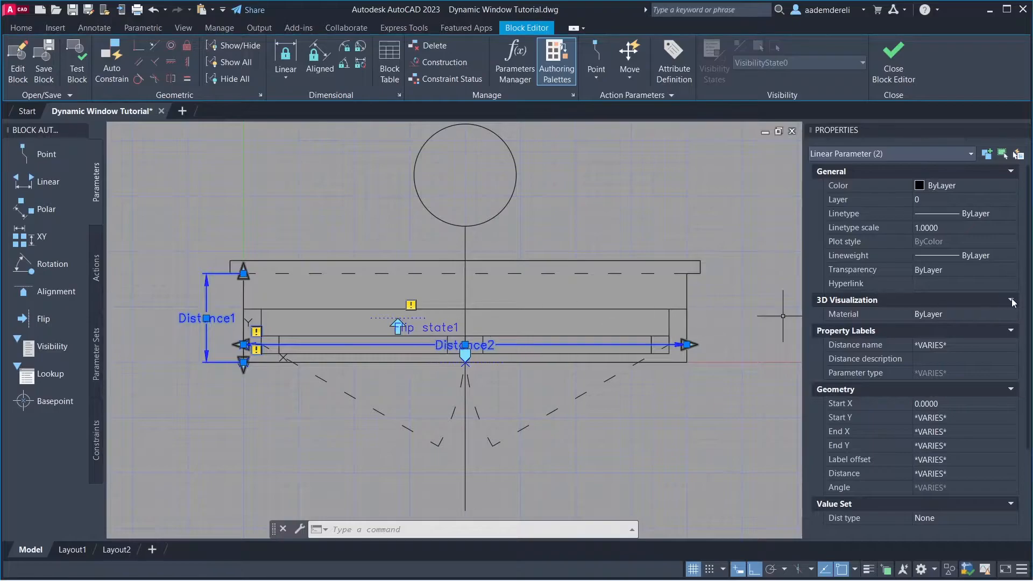
{"action": "scroll", "scroll_direction": "down", "scroll_amount": 3}
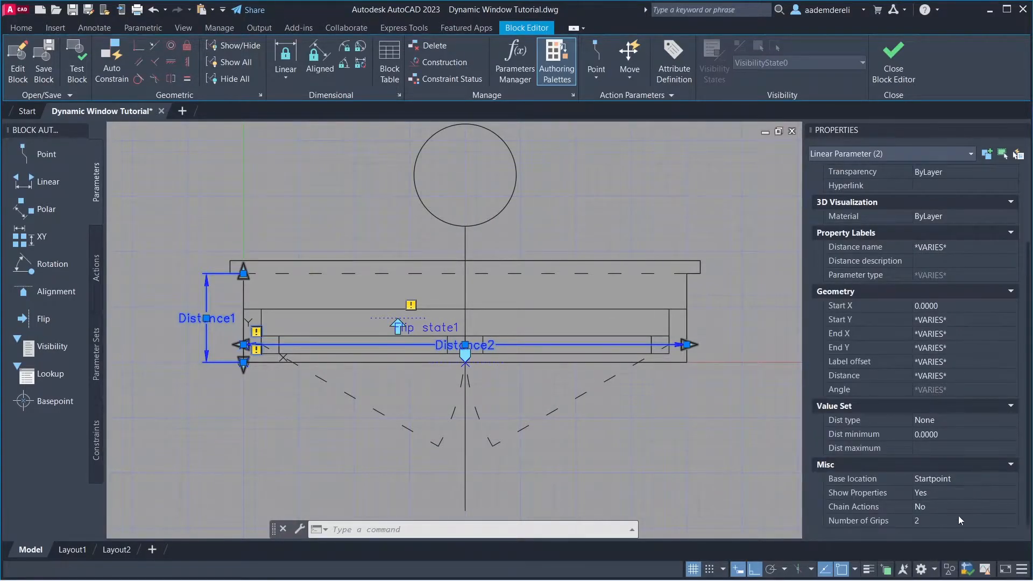
{"action": "left_click", "coordinate": [1011, 520]}
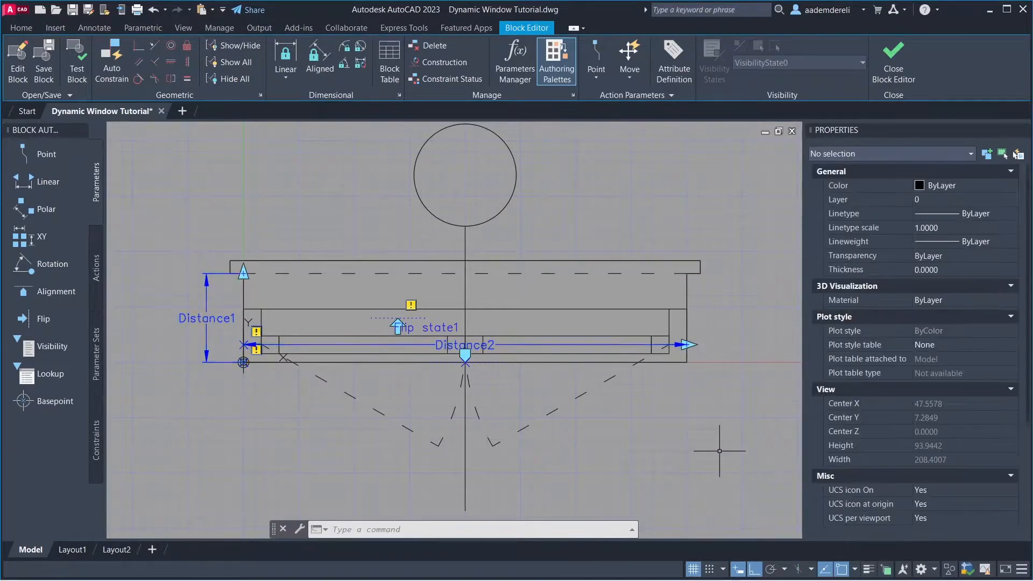
{"action": "left_click", "coordinate": [207, 319]}
{"action": "type", "text": "50"}
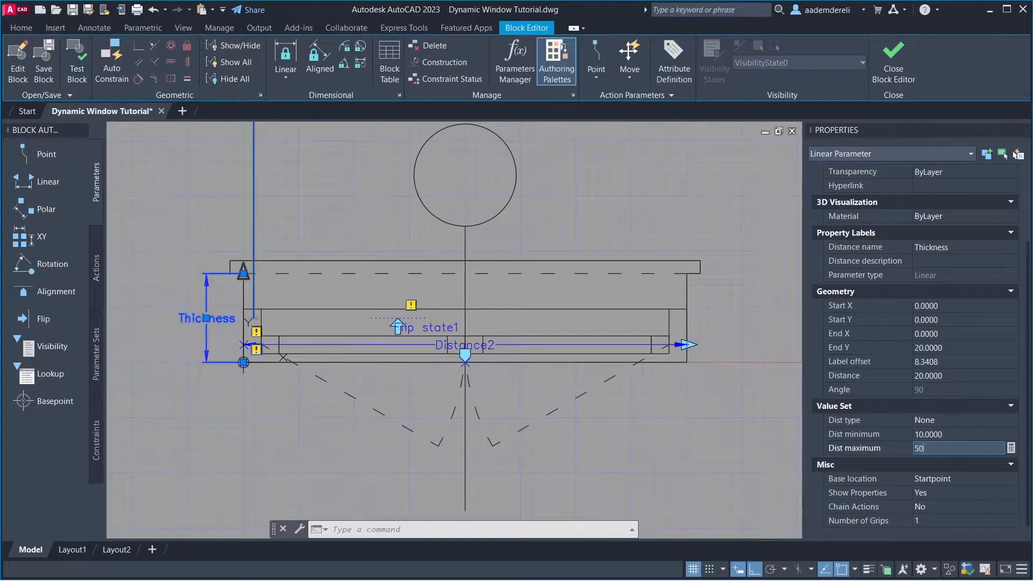
{"action": "key", "text": "Return"}
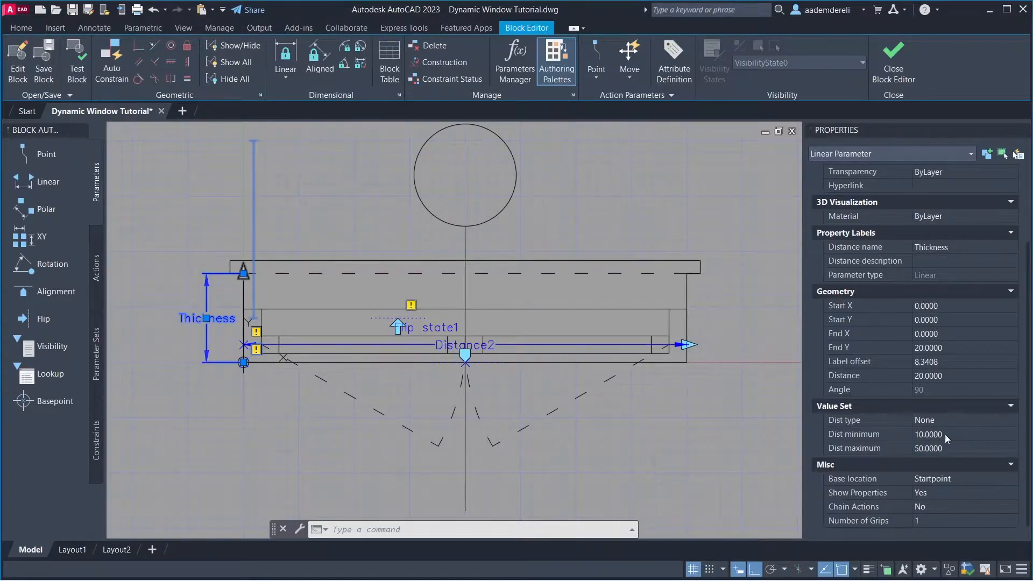
{"action": "mouse_move", "coordinate": [868, 441]}
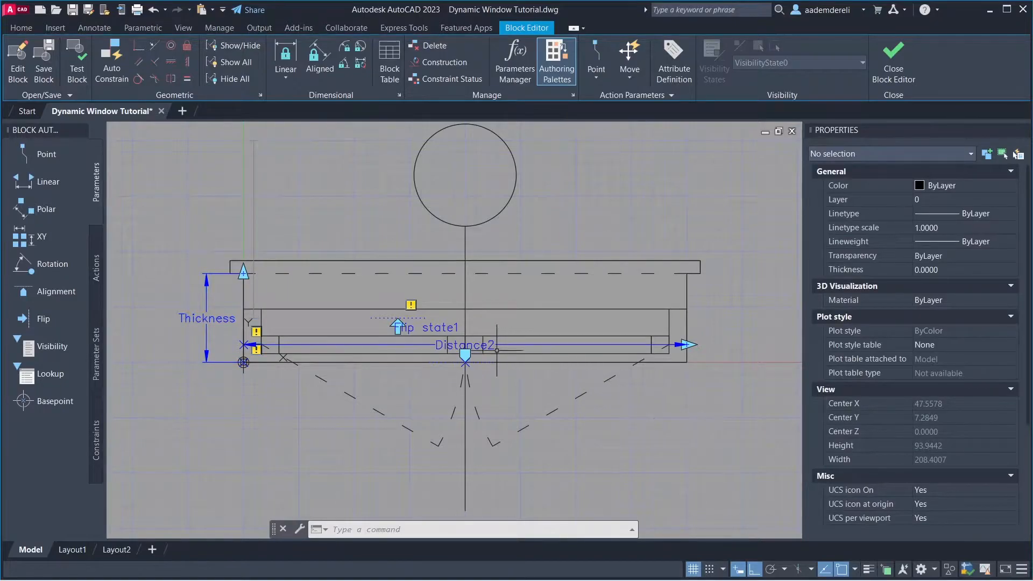
Limit the Width linear parameter to Dist minimum 70 and maximum 180
{"action": "left_click", "coordinate": [465, 344]}
{"action": "type", "text": "Width"}
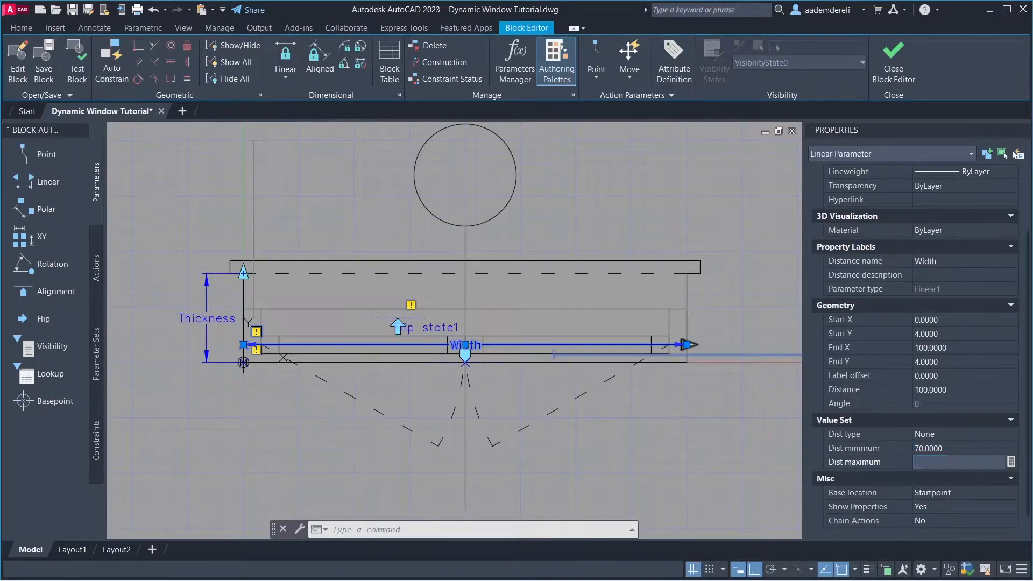
{"action": "type", "text": "180.0000"}
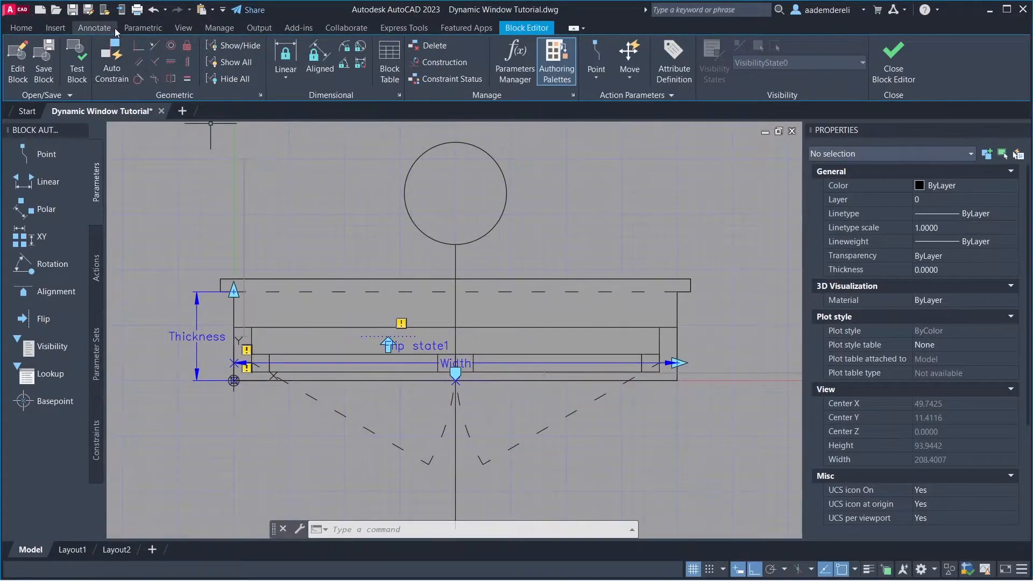
Create a new text style named My_Text_Style from Manage Text Styles
{"action": "left_click", "coordinate": [94, 28]}
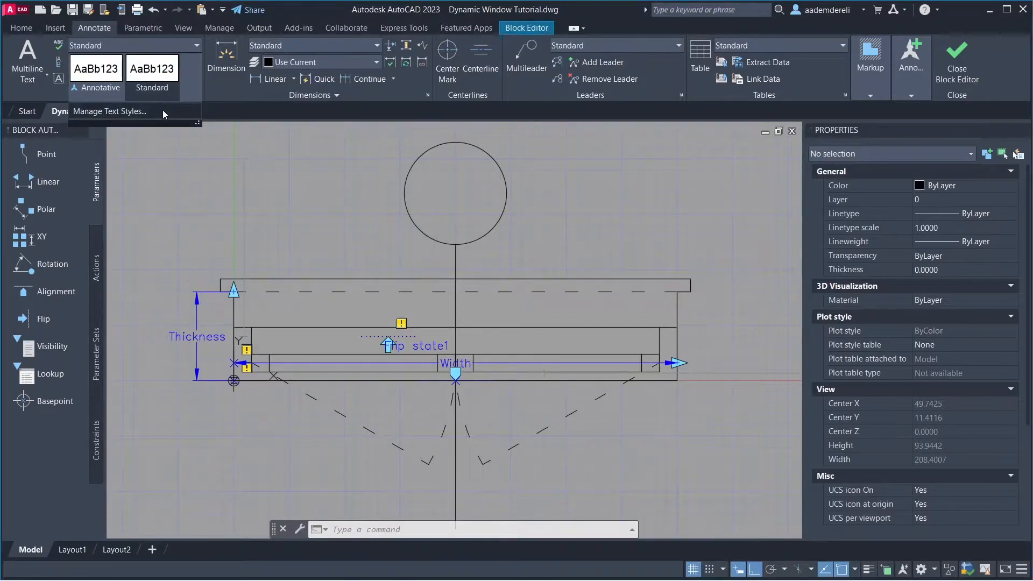
{"action": "left_click", "coordinate": [110, 111]}
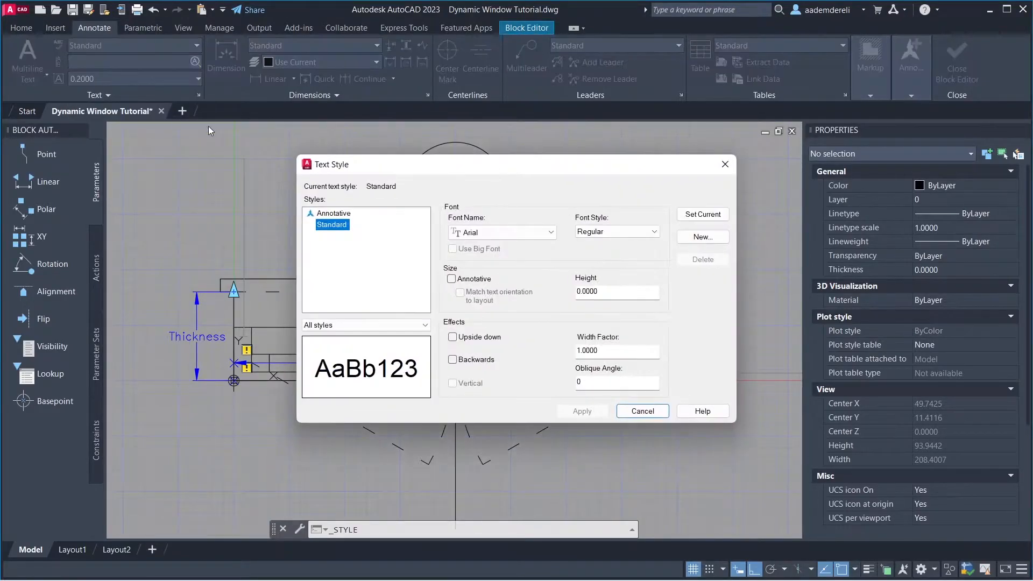
{"action": "left_click", "coordinate": [702, 236]}
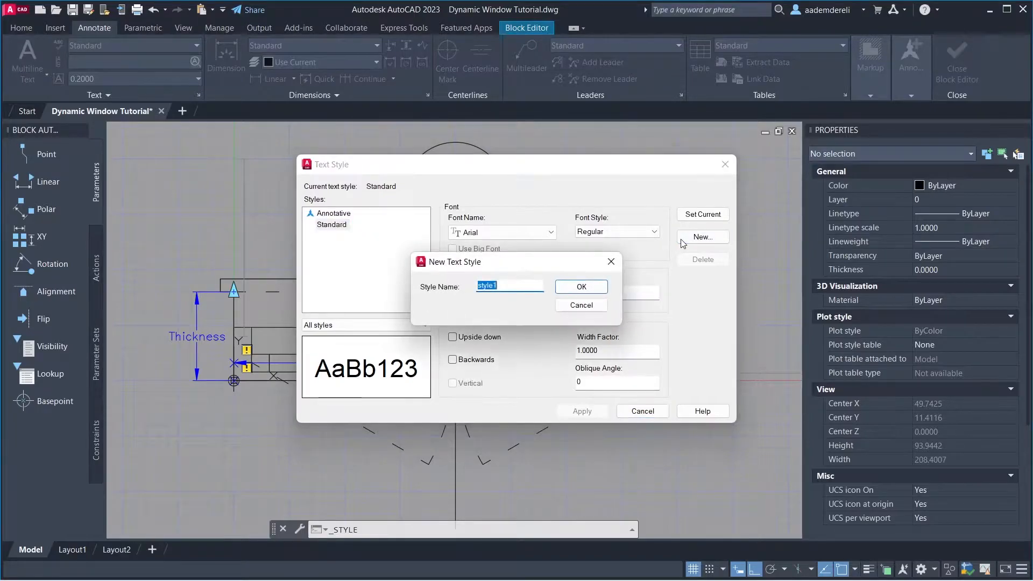
{"action": "type", "text": "My_"}
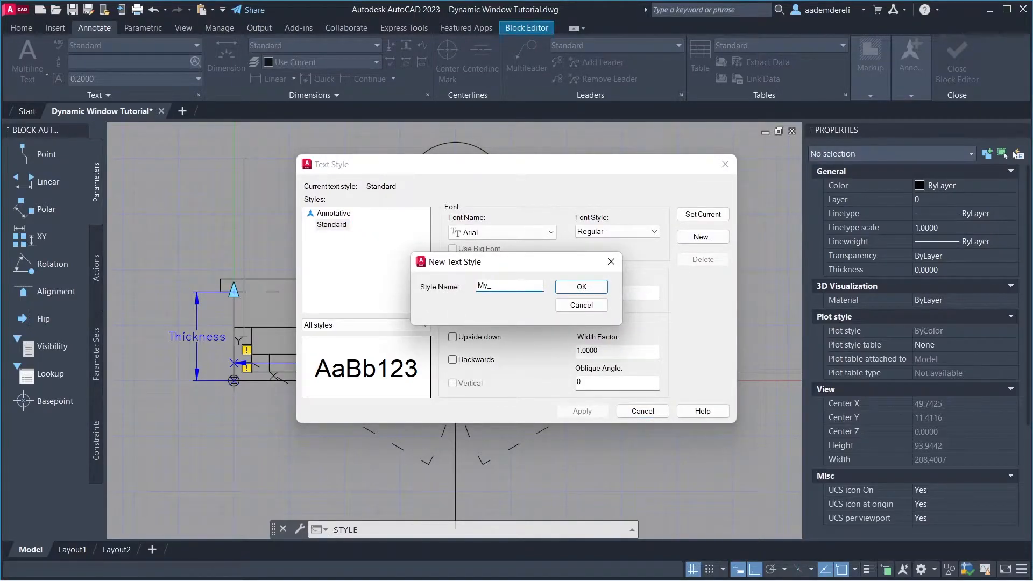
{"action": "type", "text": "Text_Style"}
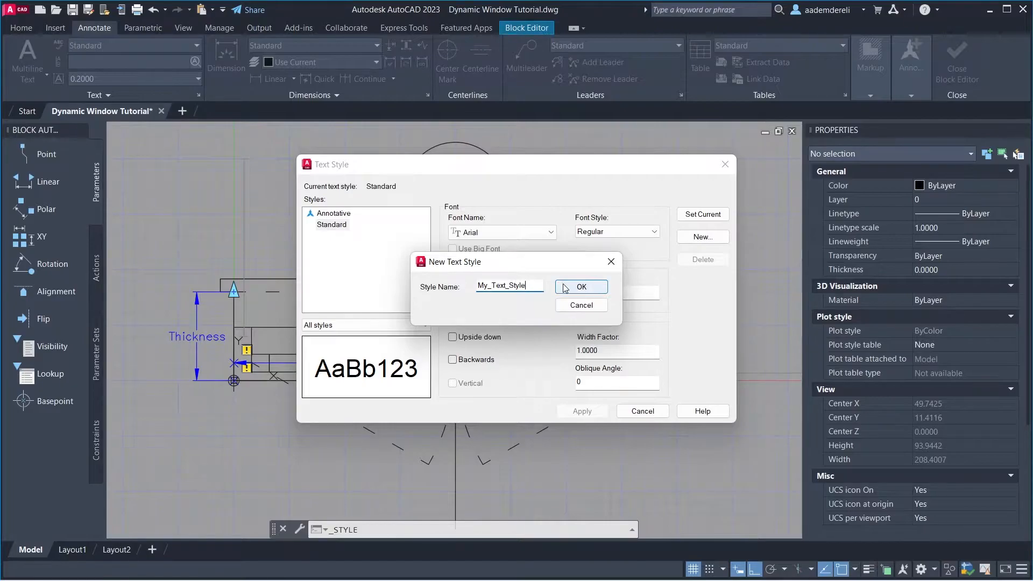
{"action": "left_click", "coordinate": [580, 286]}
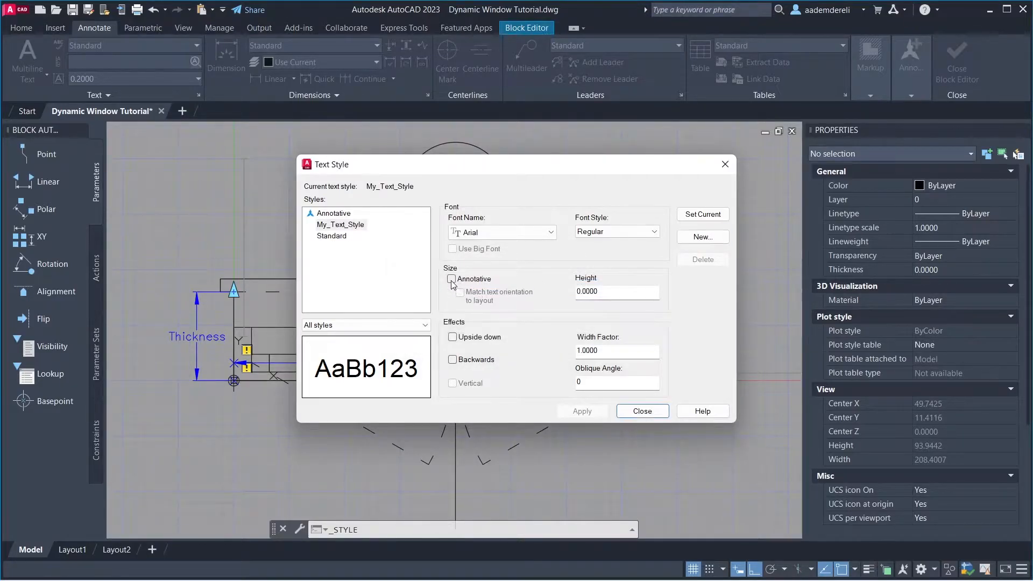
Make My_Text_Style annotative, matched to layout orientation, paper text height 10, and apply it
{"action": "left_click", "coordinate": [450, 278]}
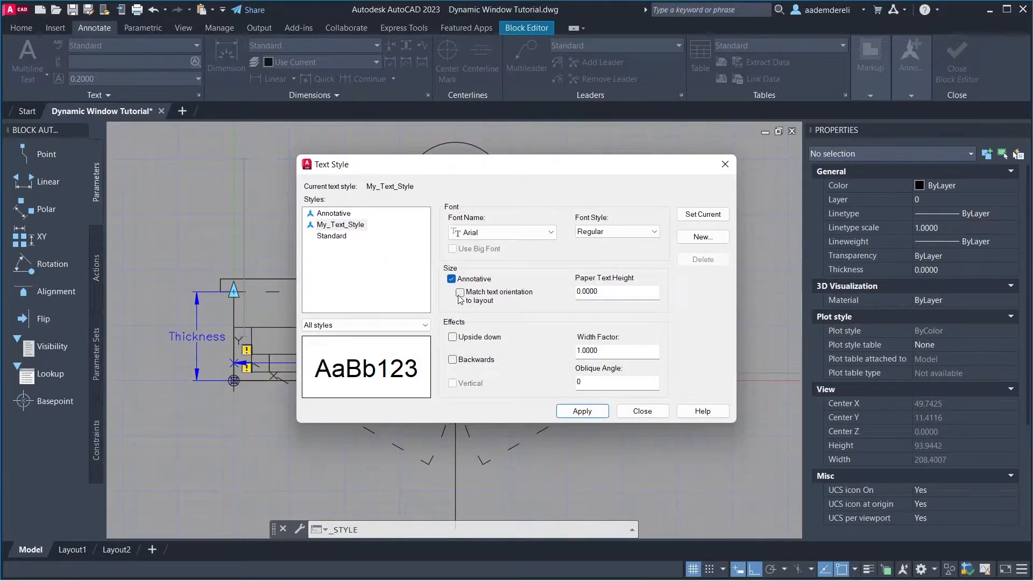
{"action": "left_click", "coordinate": [452, 292]}
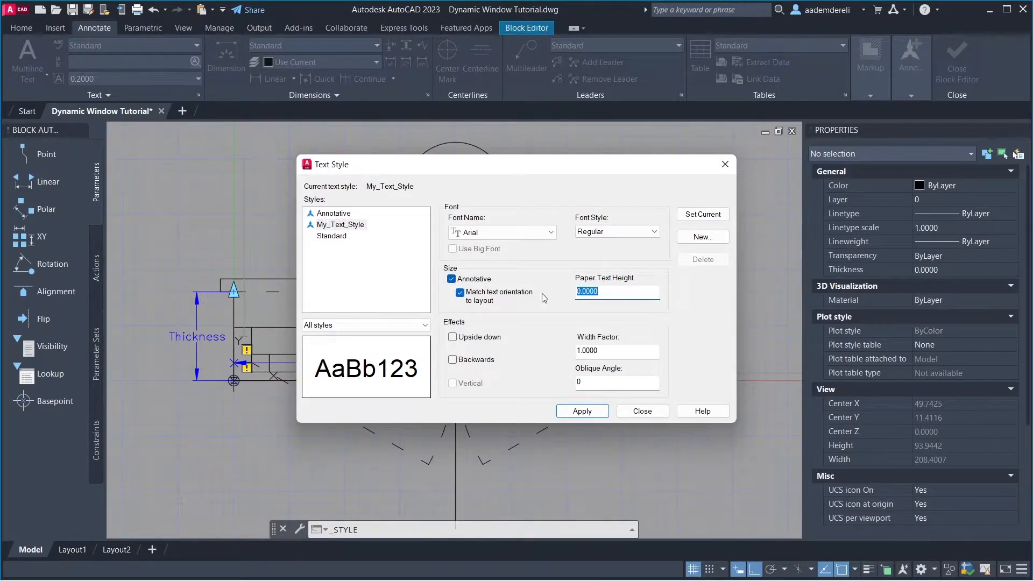
{"action": "type", "text": "10"}
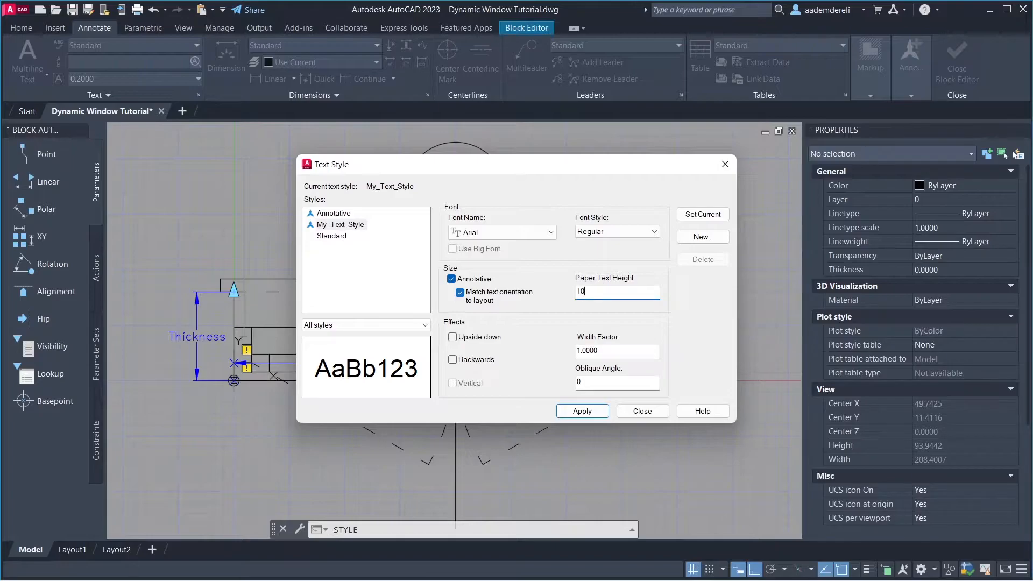
{"action": "left_click", "coordinate": [582, 410]}
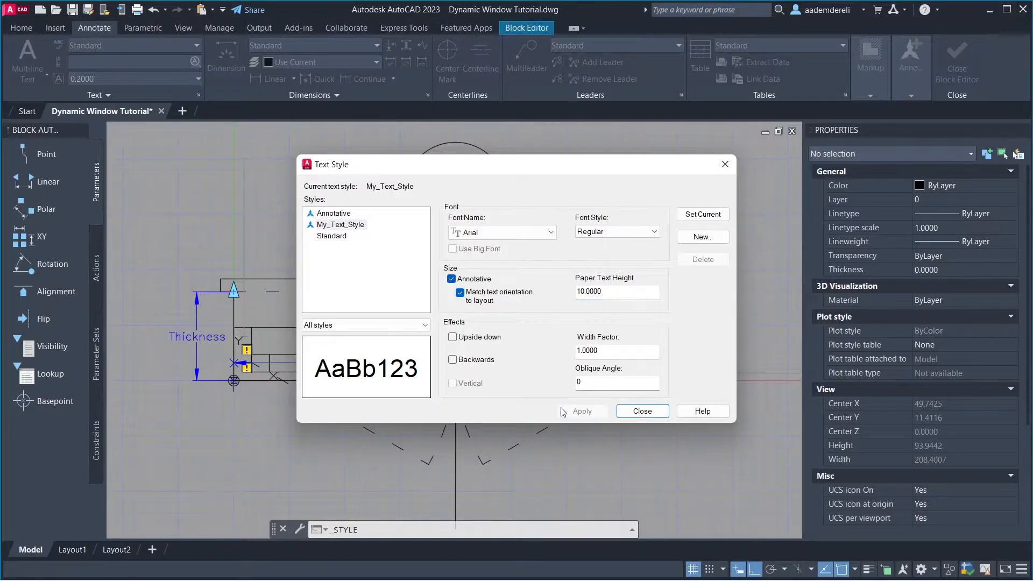
{"action": "left_click", "coordinate": [641, 410]}
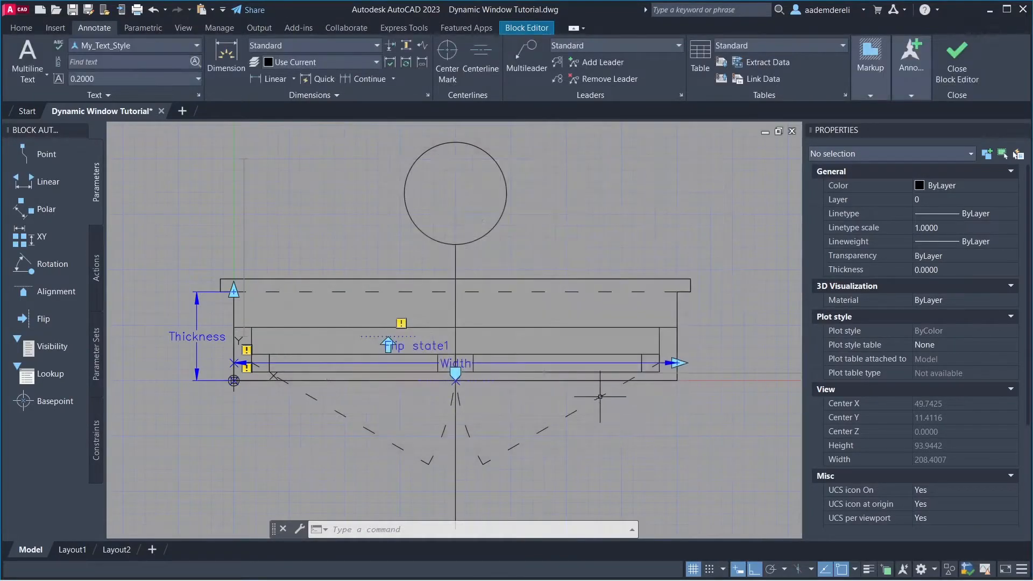
Define attribute W2 with prompt 'Enter Window Type' and default W2
{"action": "left_click", "coordinate": [55, 28]}
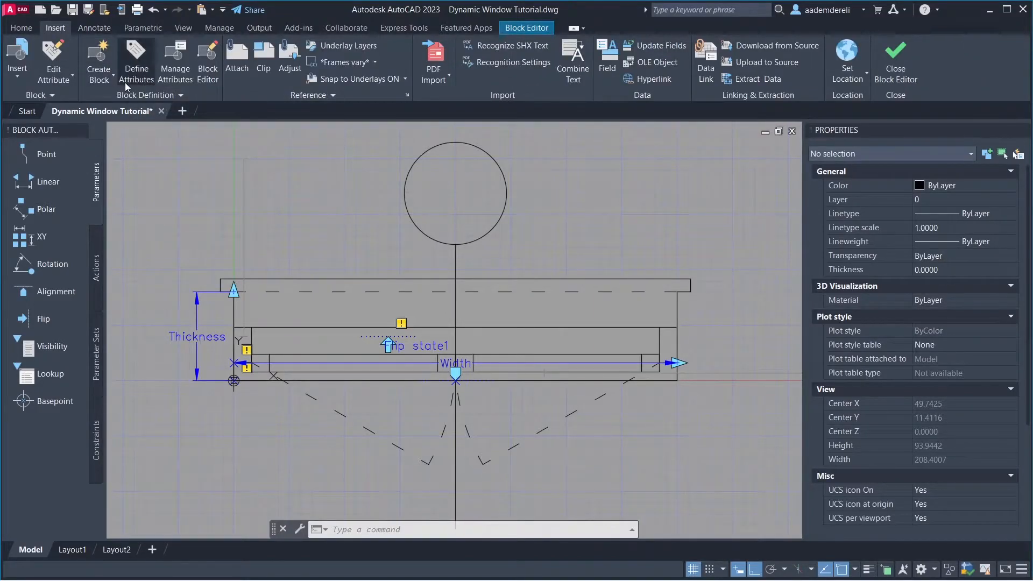
{"action": "left_click", "coordinate": [137, 60]}
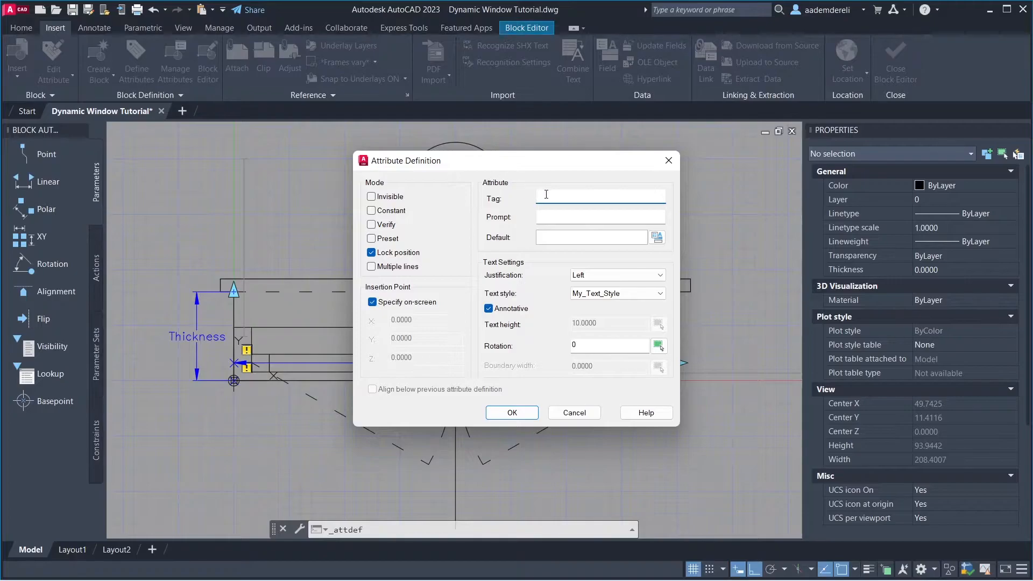
{"action": "type", "text": "W2"}
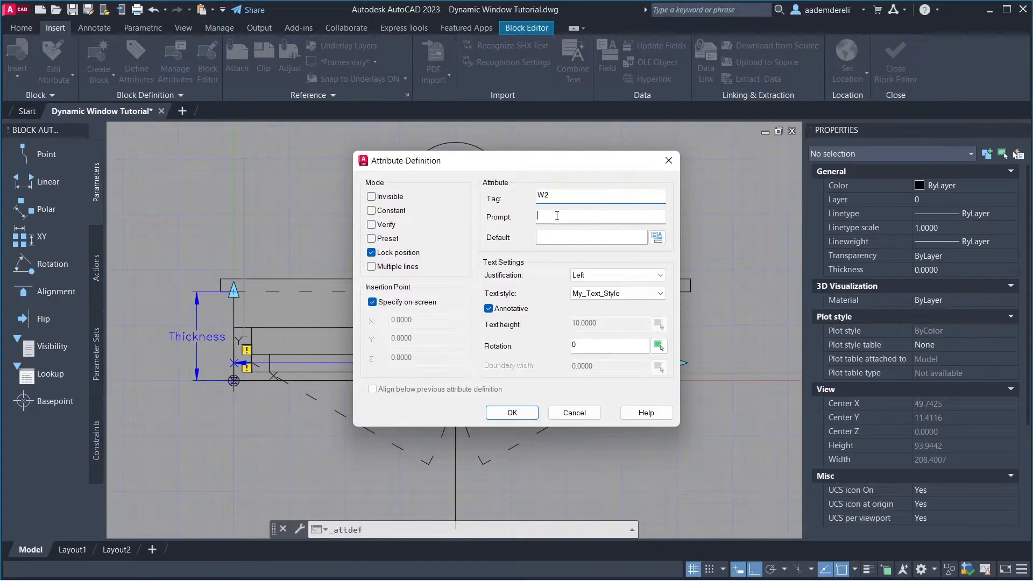
{"action": "type", "text": "Enter Window Type"}
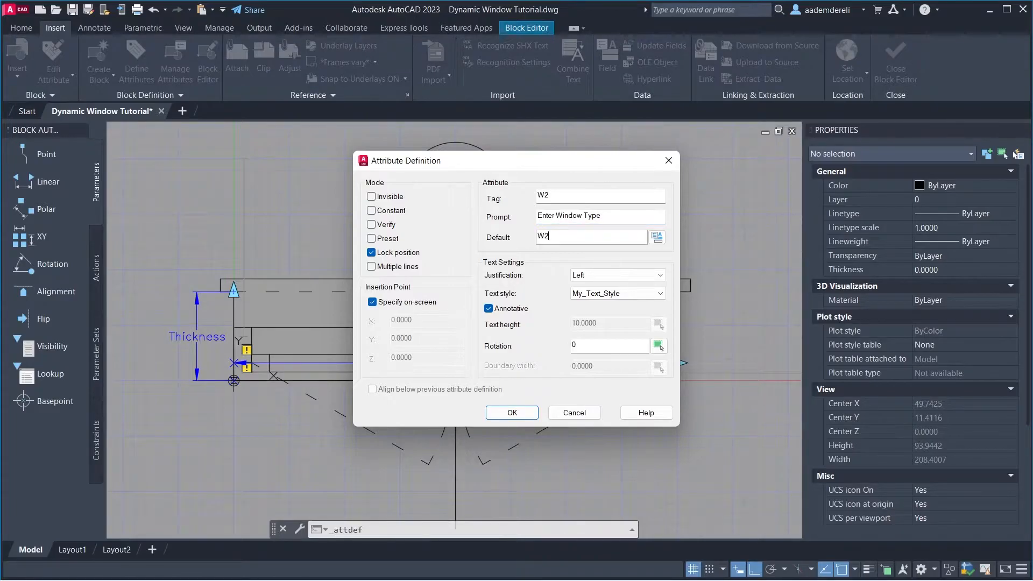
Justify the W2 attribute middle center and place it inside the window's circle
{"action": "left_click", "coordinate": [658, 274]}
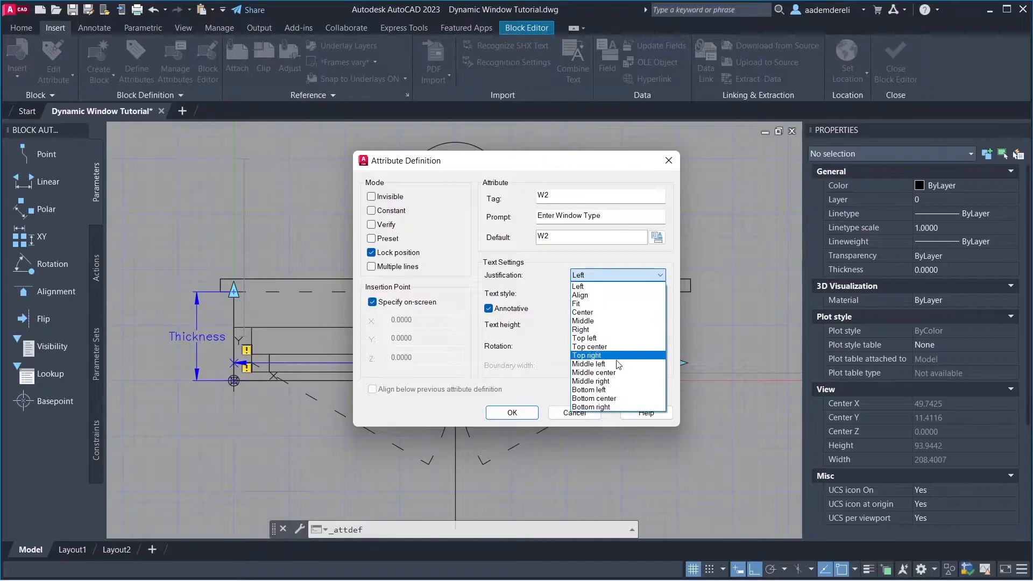
{"action": "left_click", "coordinate": [593, 372]}
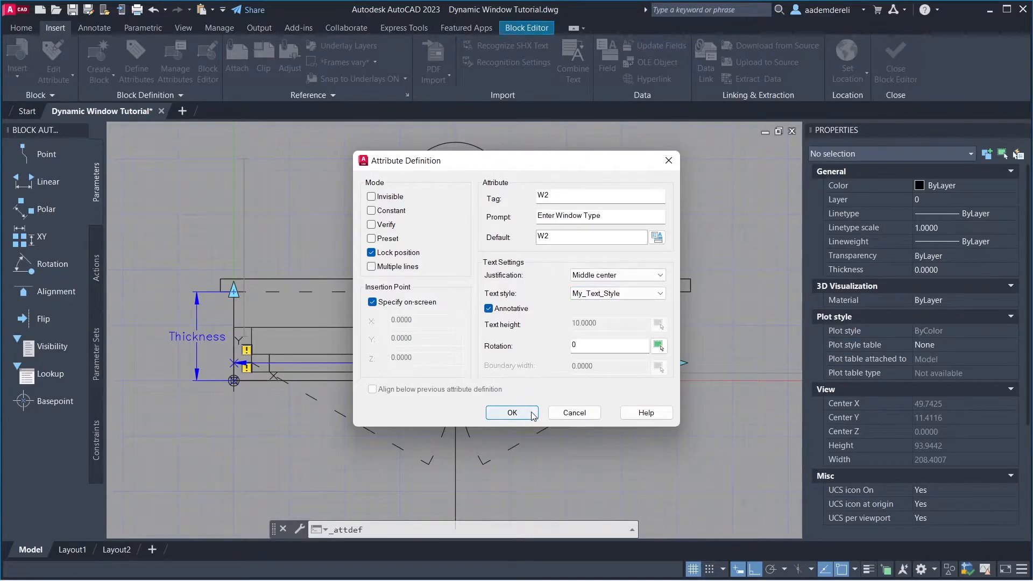
{"action": "left_click", "coordinate": [512, 412]}
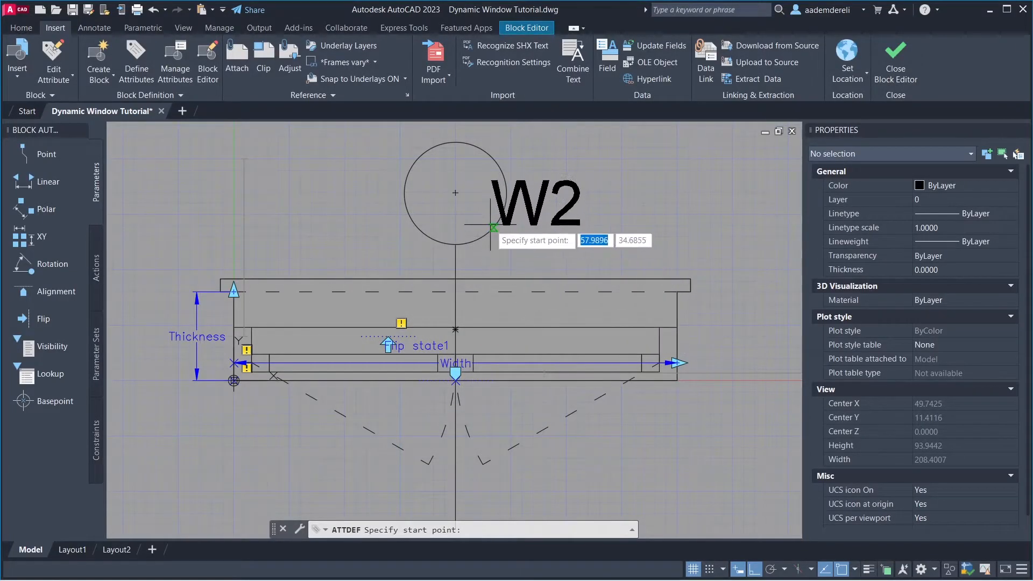
{"action": "key", "text": "Escape"}
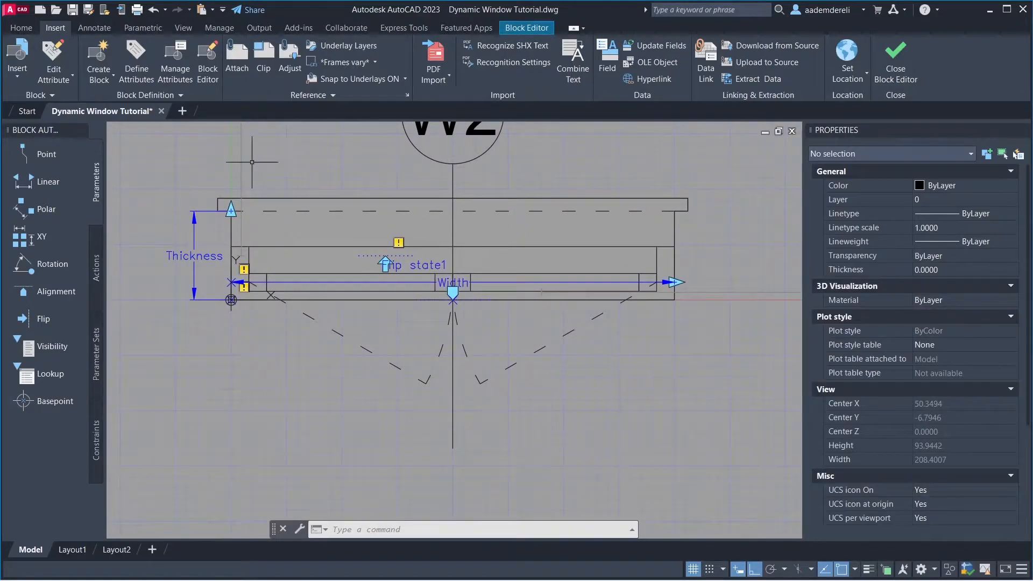
Define a Width attribute prompting 'Enter Window: Width' with a BlockPlaceholder Width field, 0 decimals, as default
{"action": "left_click", "coordinate": [136, 61]}
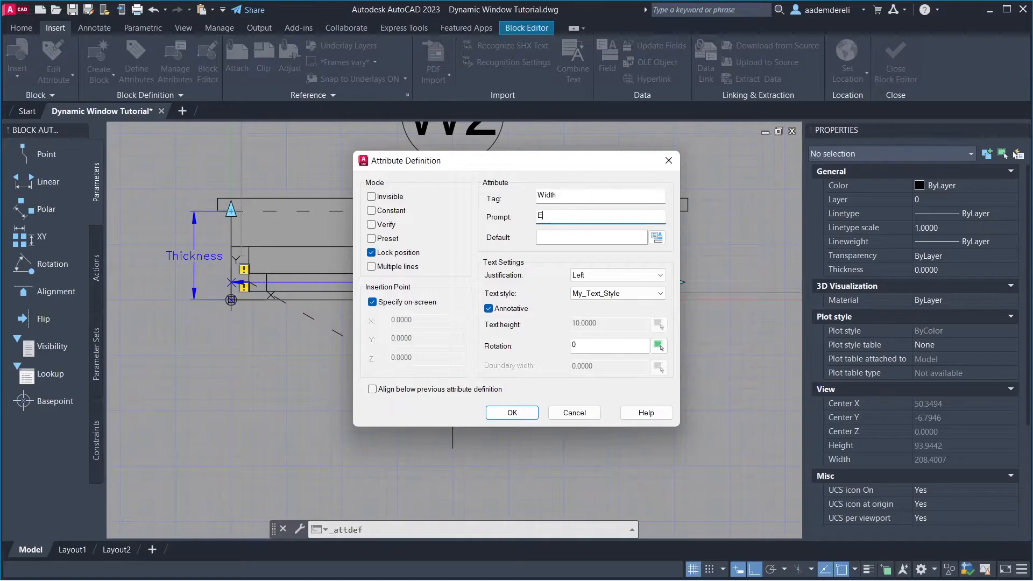
{"action": "type", "text": "Enter Window: Width"}
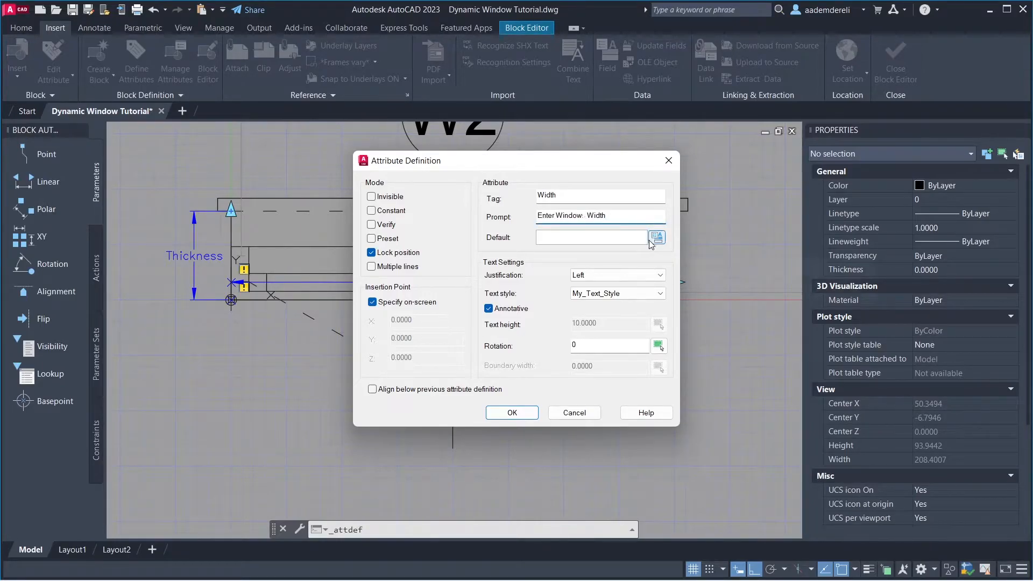
{"action": "left_click", "coordinate": [656, 238]}
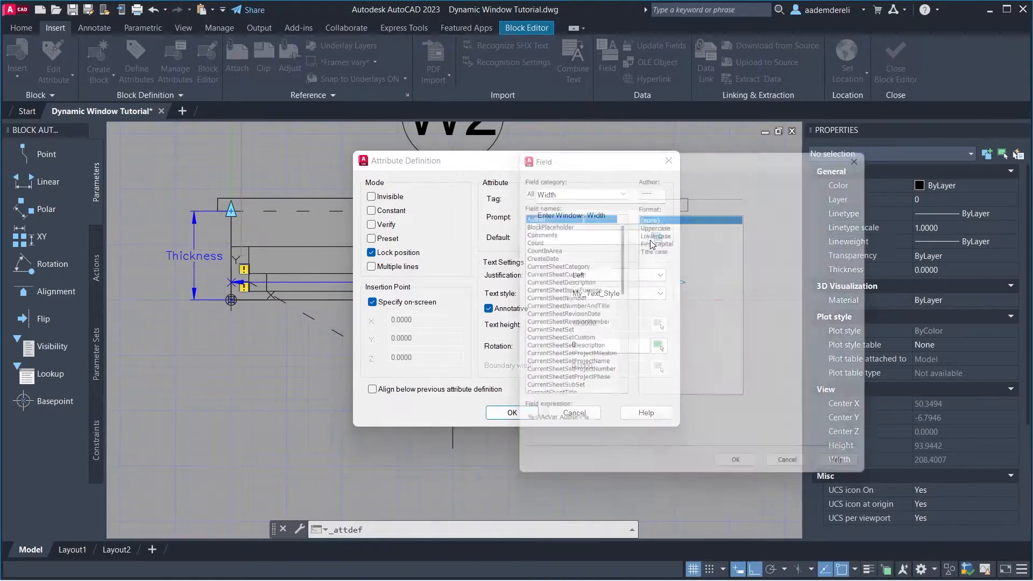
{"action": "left_click", "coordinate": [541, 221]}
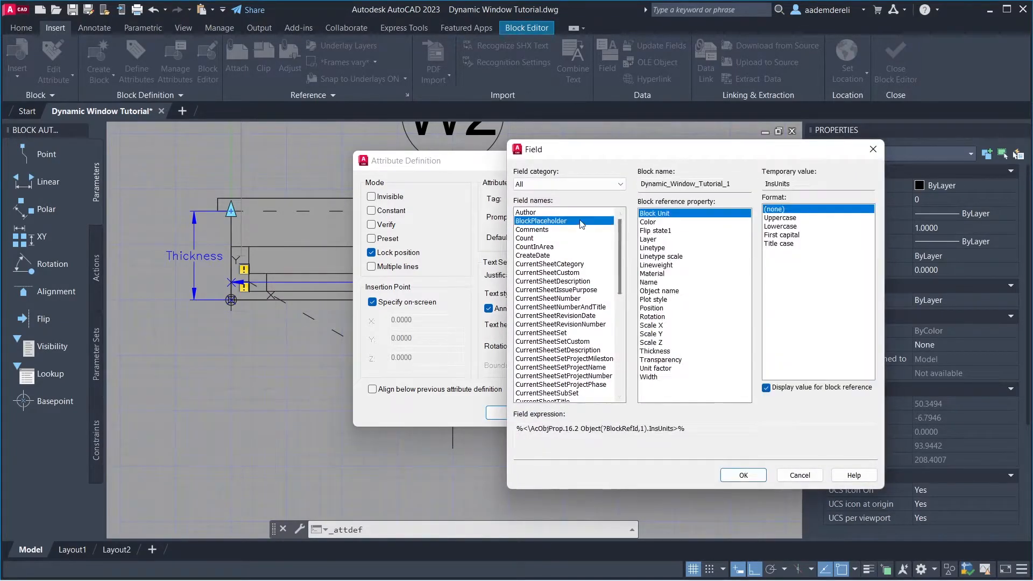
{"action": "mouse_move", "coordinate": [665, 378]}
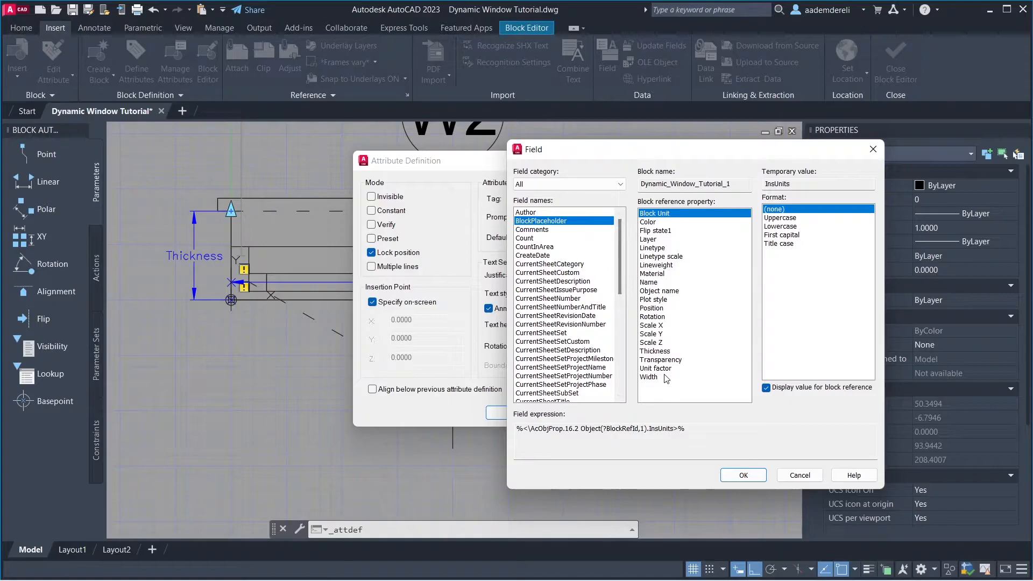
{"action": "left_click", "coordinate": [649, 376]}
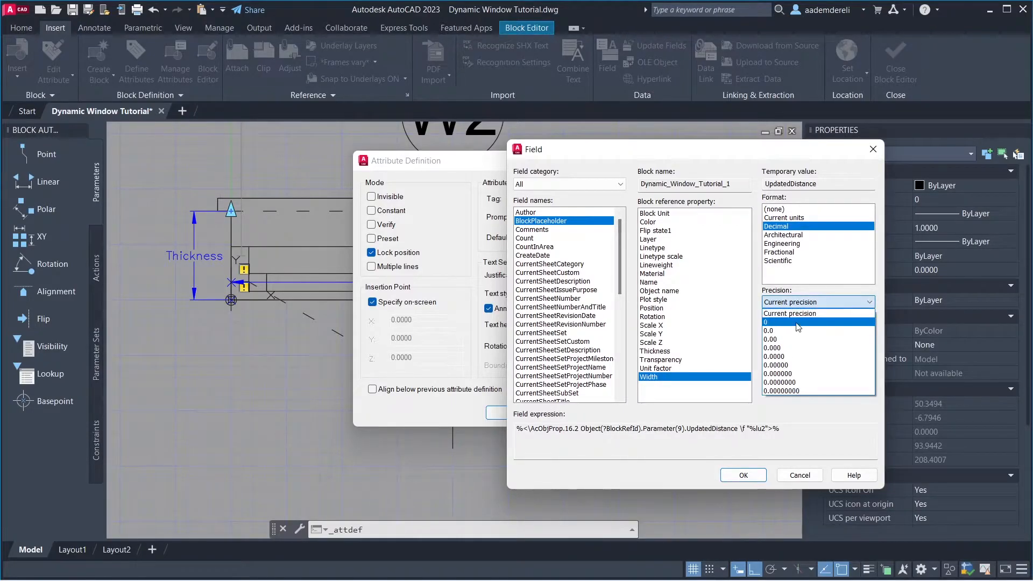
{"action": "left_click", "coordinate": [768, 321]}
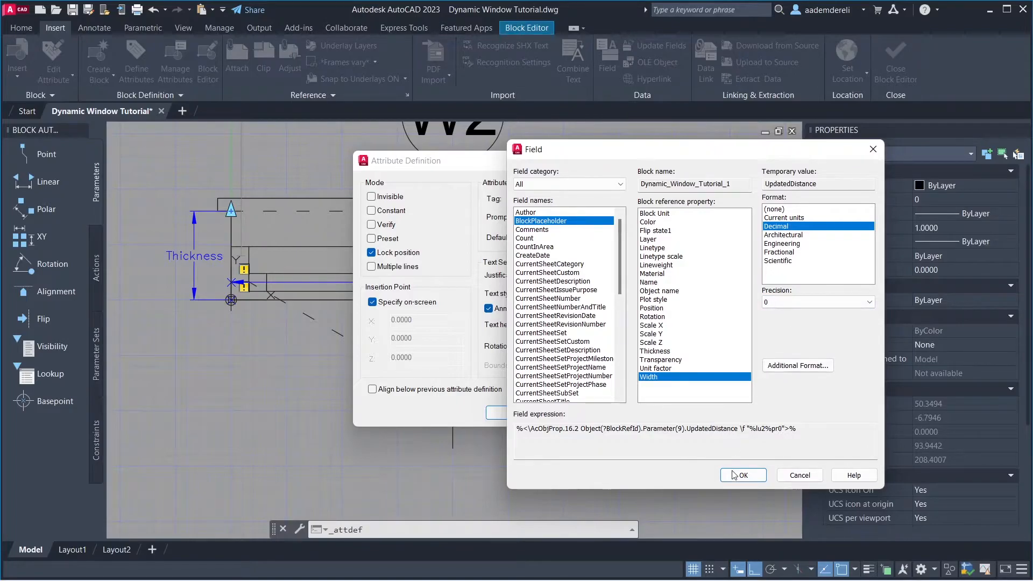
{"action": "left_click", "coordinate": [742, 474]}
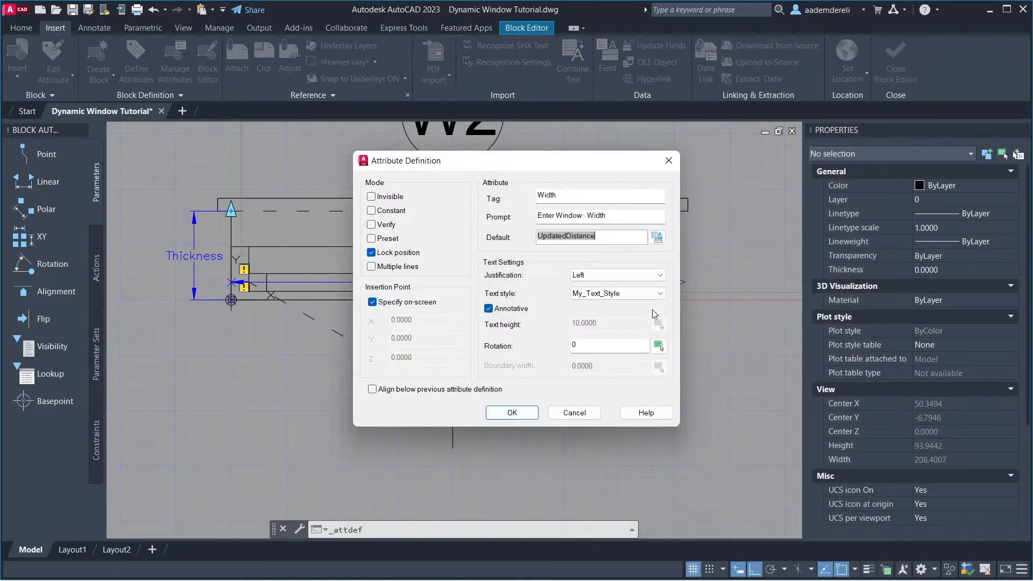
Justify the Width attribute bottom center, rotated 90°, and place it below the window
{"action": "left_click", "coordinate": [659, 274]}
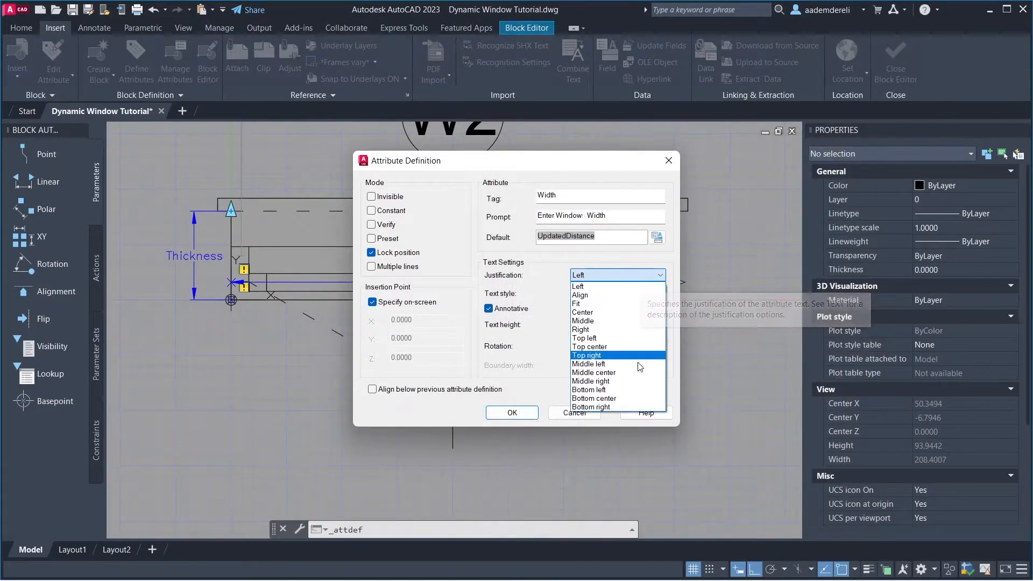
{"action": "mouse_move", "coordinate": [630, 400]}
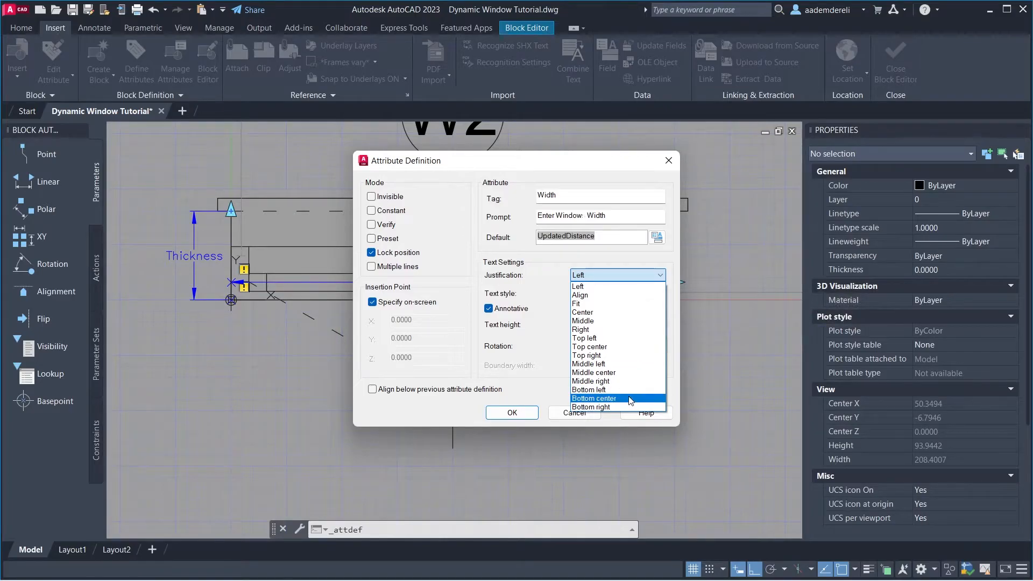
{"action": "left_click", "coordinate": [593, 398]}
{"action": "type", "text": "90"}
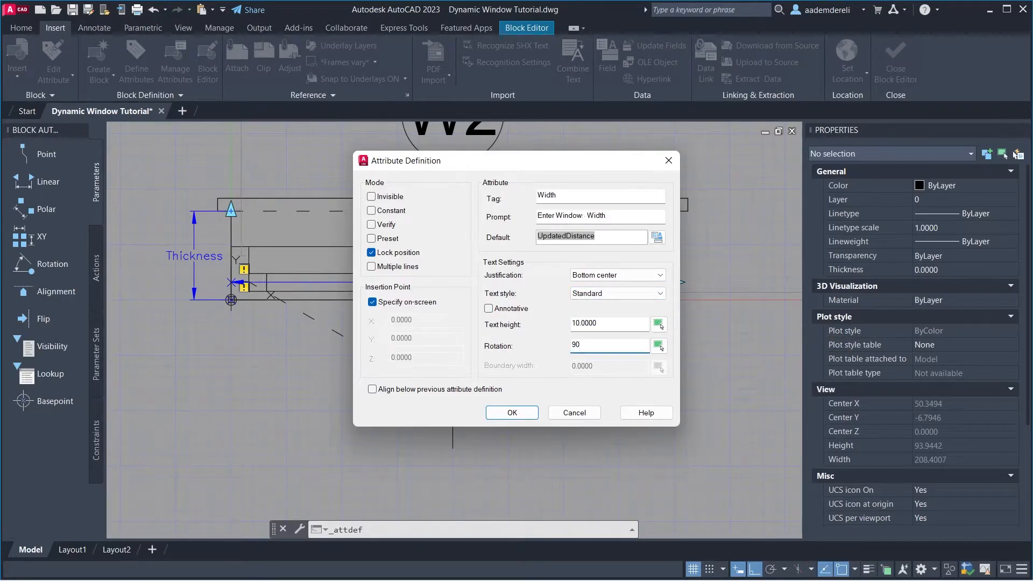
{"action": "left_click", "coordinate": [511, 412]}
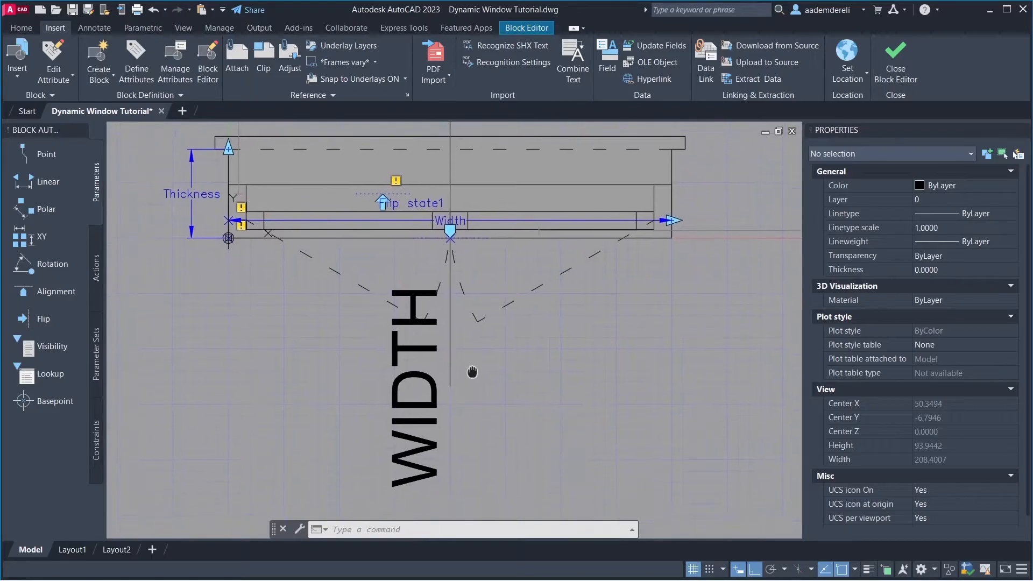
{"action": "mouse_move", "coordinate": [137, 60]}
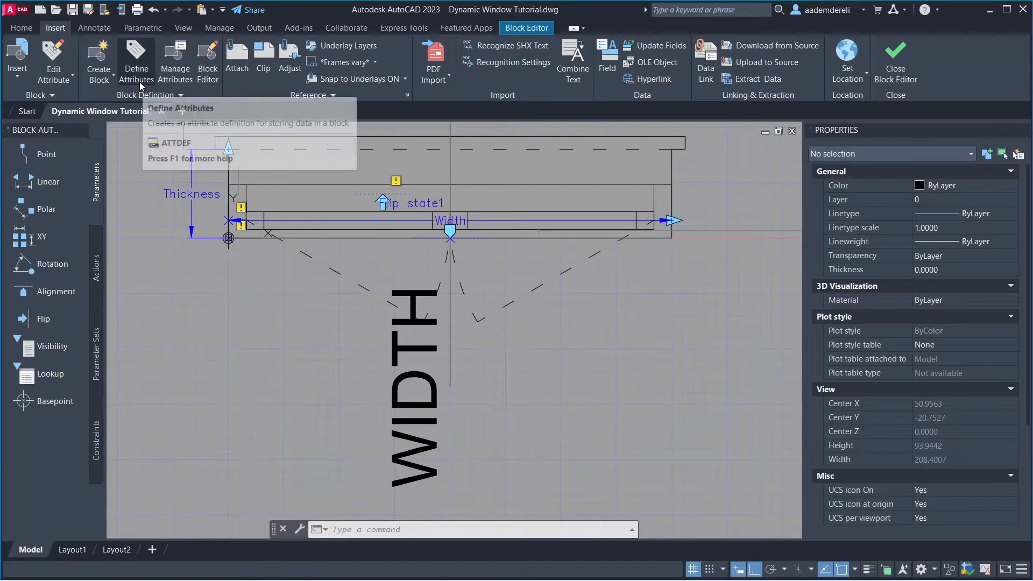
Define attribute Height, prompt 'Enter Window Height', default 210, top center, rotated 90°, beside WIDTH
{"action": "left_click", "coordinate": [135, 63]}
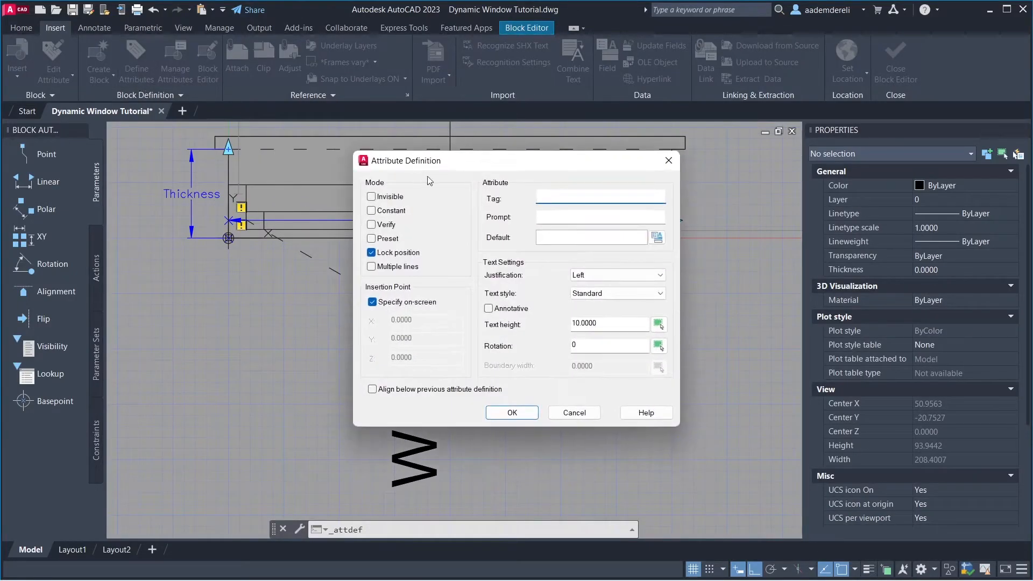
{"action": "type", "text": "Height"}
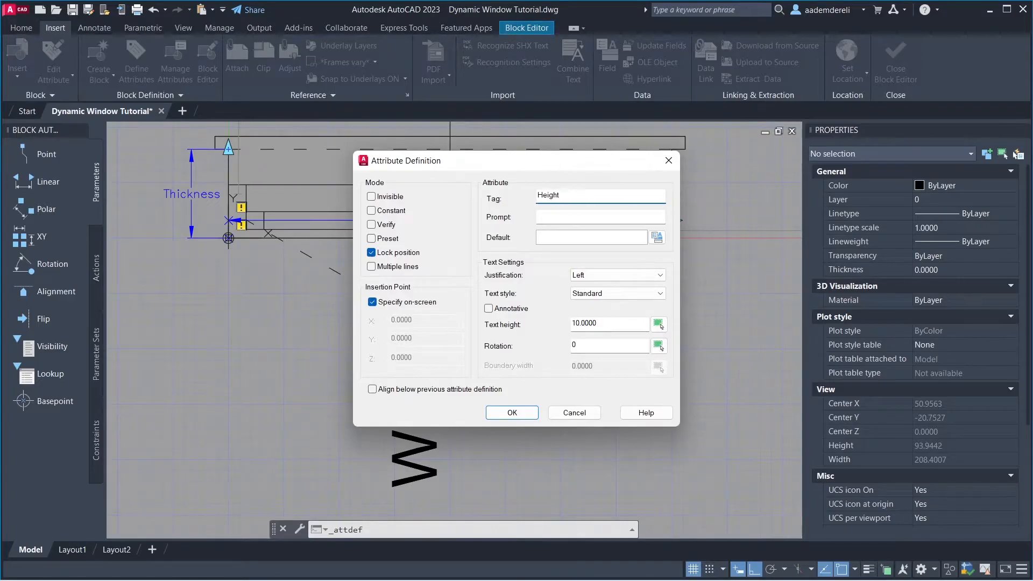
{"action": "type", "text": "Enter Window Height"}
{"action": "left_click", "coordinate": [591, 236]}
{"action": "type", "text": "210"}
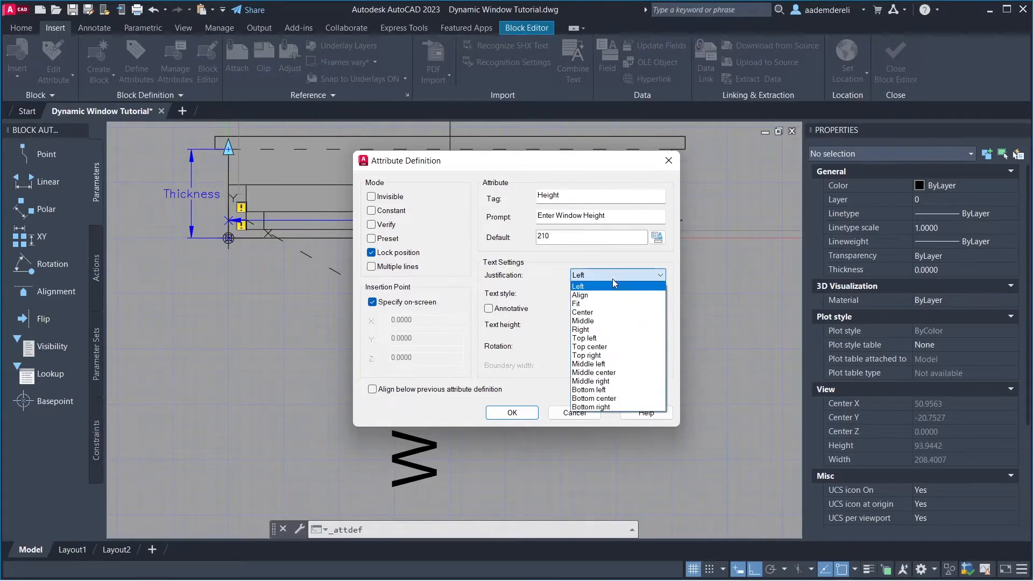
{"action": "mouse_move", "coordinate": [619, 347]}
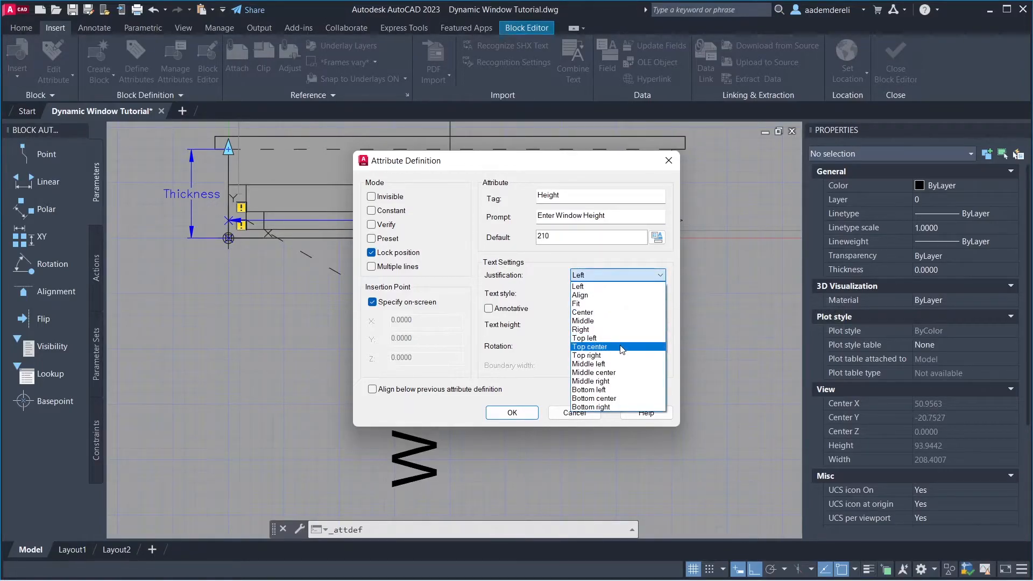
{"action": "left_click", "coordinate": [589, 346]}
{"action": "type", "text": "90"}
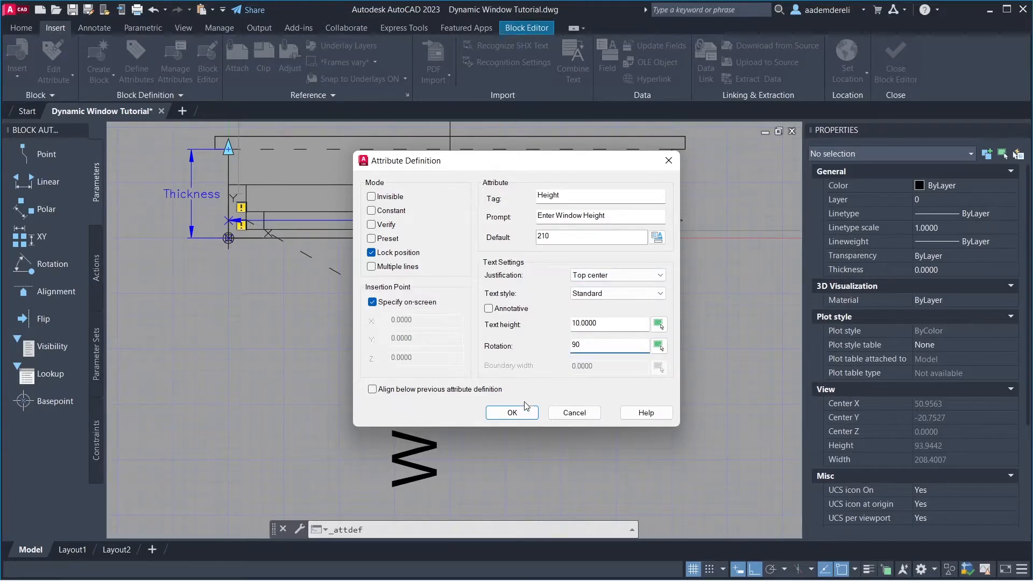
{"action": "left_click", "coordinate": [512, 412]}
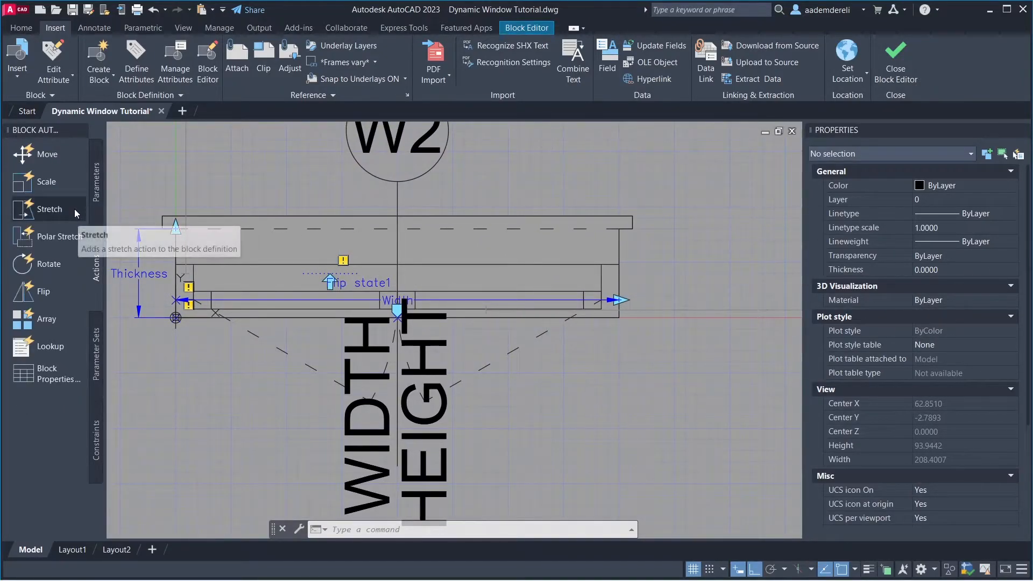
{"action": "left_click", "coordinate": [49, 209]}
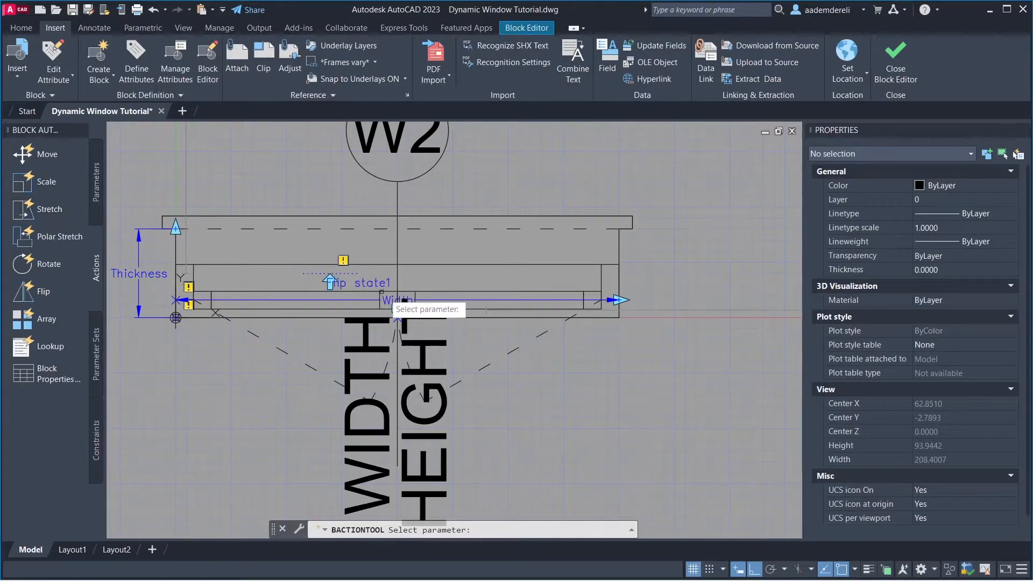
{"action": "left_click", "coordinate": [395, 303]}
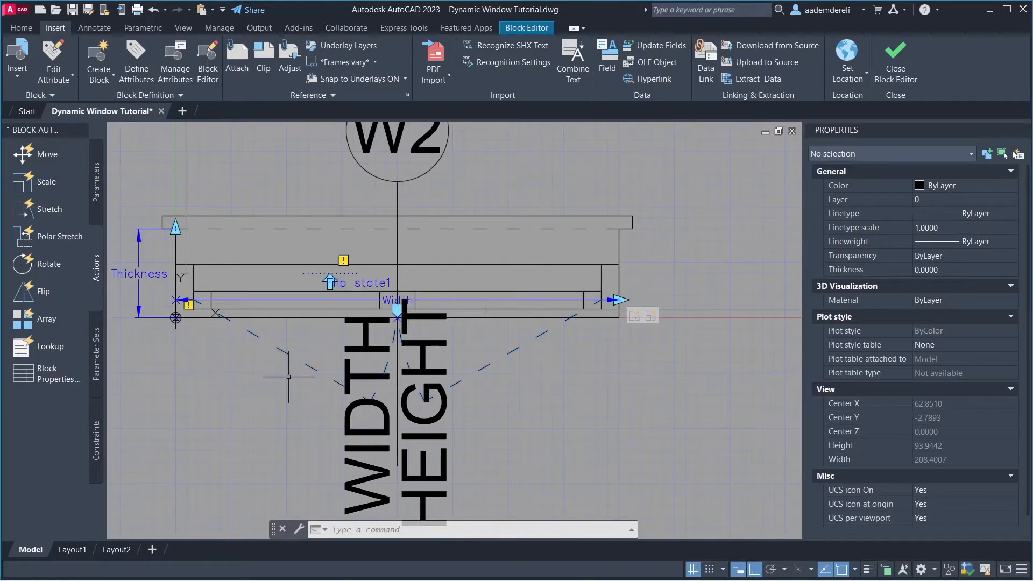
{"action": "type", "text": "z"}
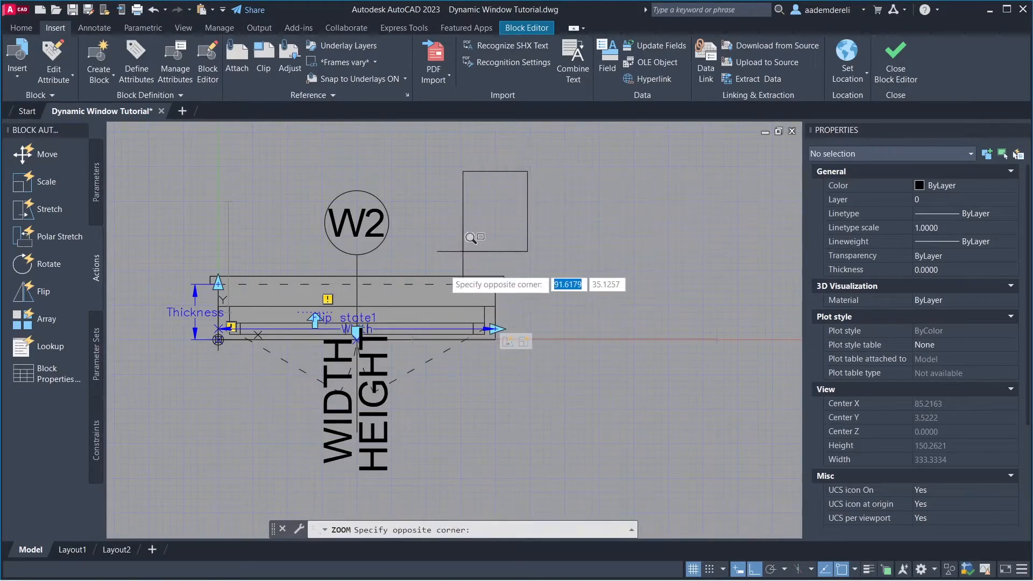
{"action": "mouse_move", "coordinate": [165, 466]}
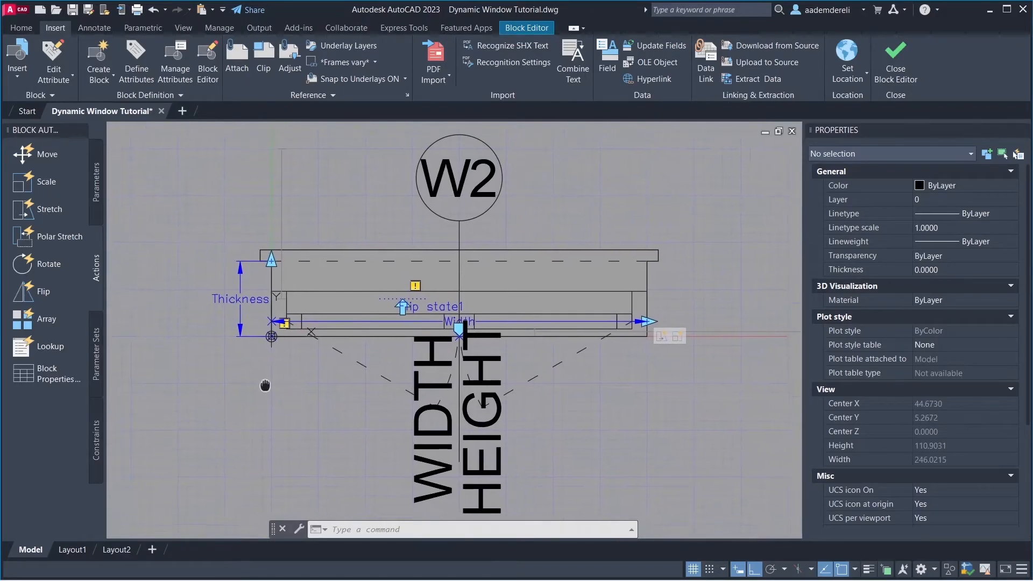
{"action": "mouse_move", "coordinate": [74, 216]}
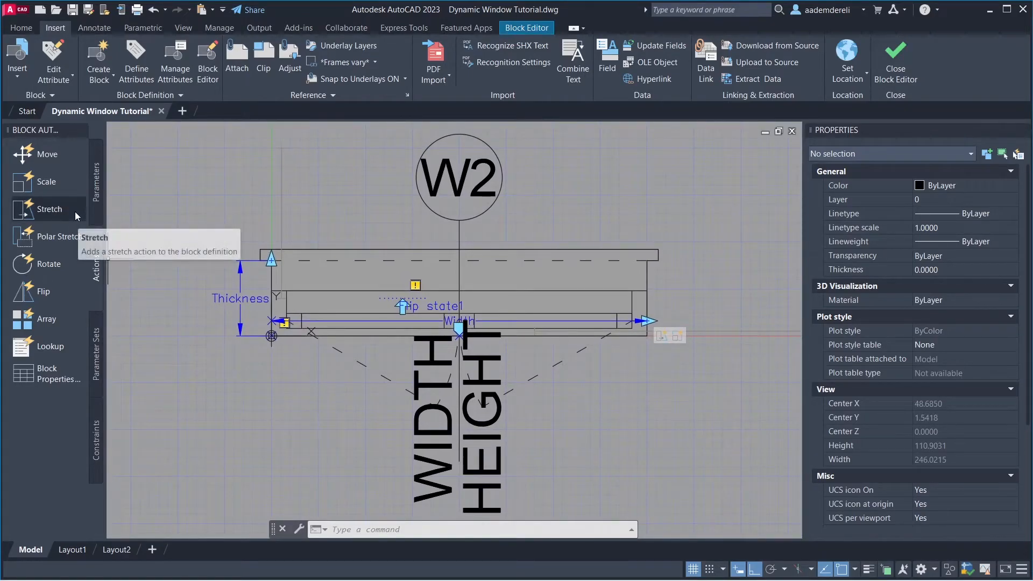
Add stretch action Stretch1 on the Width parameter covering the W2 tag and text, then set its distance multiplier
{"action": "left_click", "coordinate": [50, 209]}
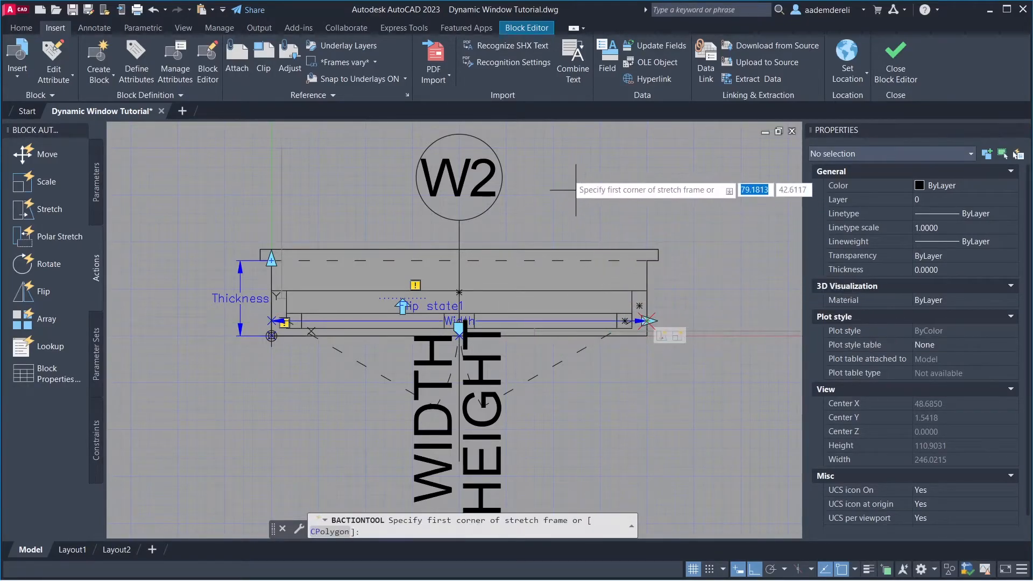
{"action": "left_click", "coordinate": [362, 124]}
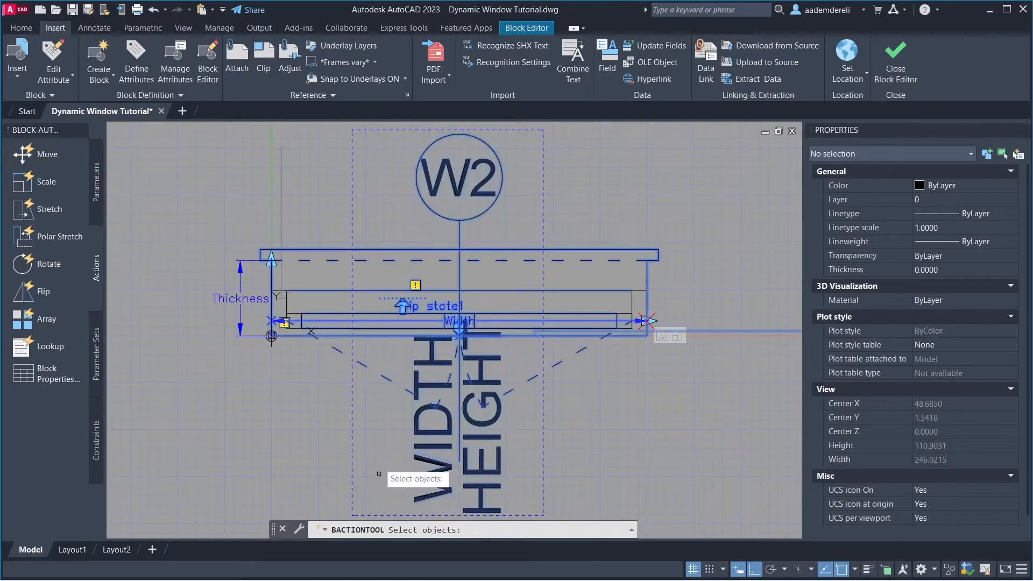
{"action": "mouse_move", "coordinate": [490, 385]}
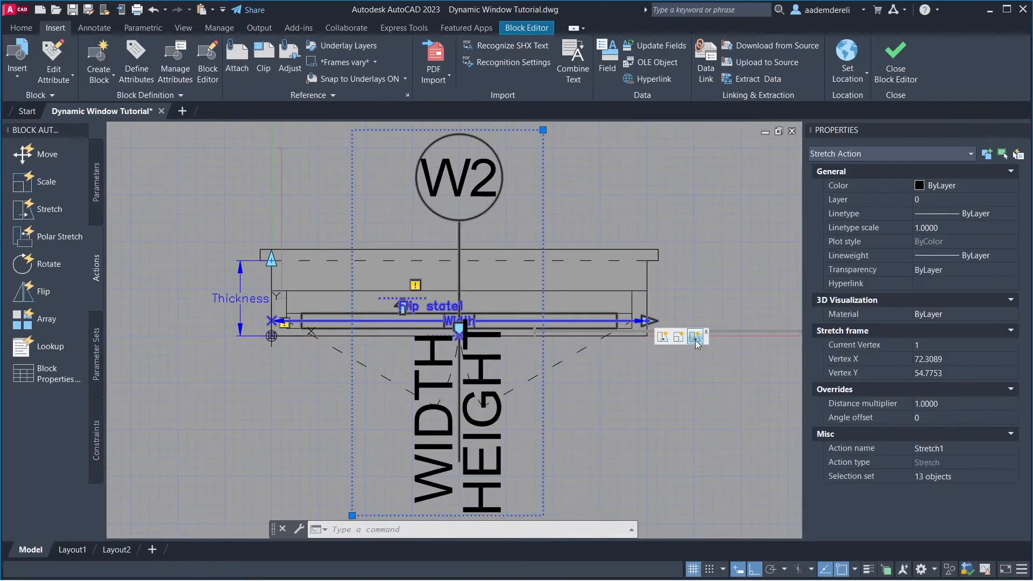
{"action": "left_click", "coordinate": [955, 403]}
{"action": "type", "text": ".5"}
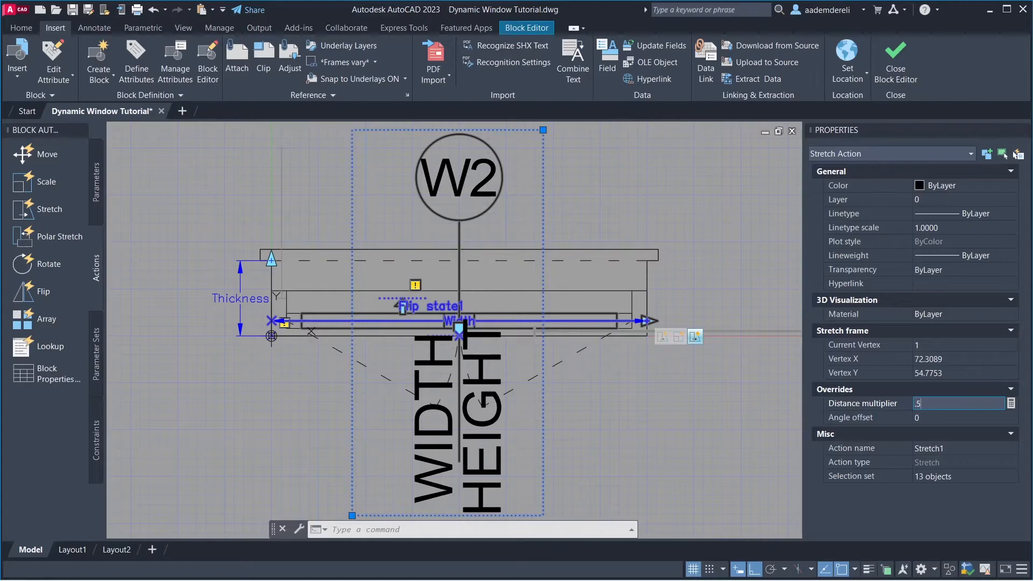
{"action": "left_click", "coordinate": [679, 398]}
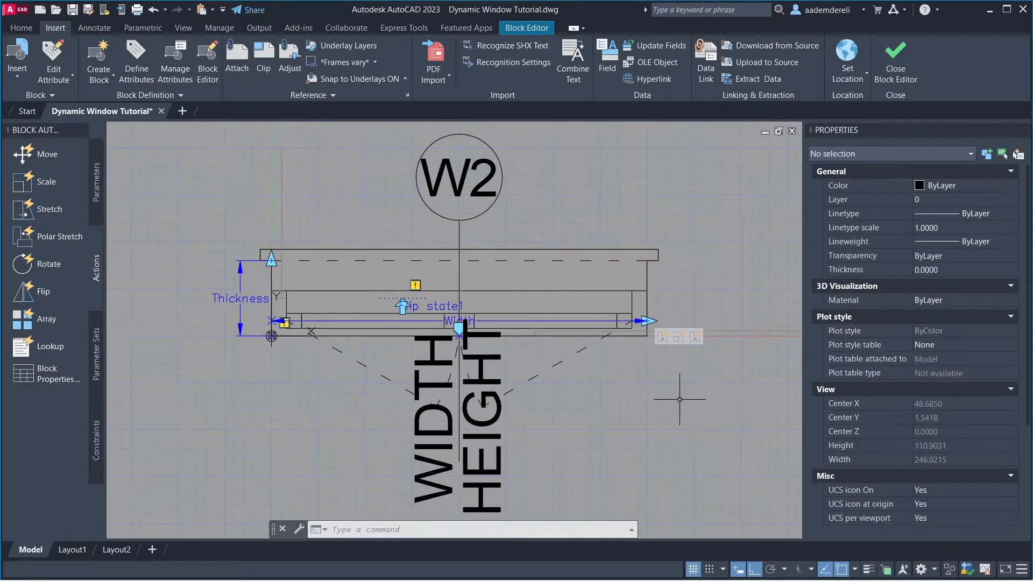
Add further stretch actions, the last on the Thickness parameter over two objects with a .5 distance multiplier
{"action": "left_click", "coordinate": [49, 209]}
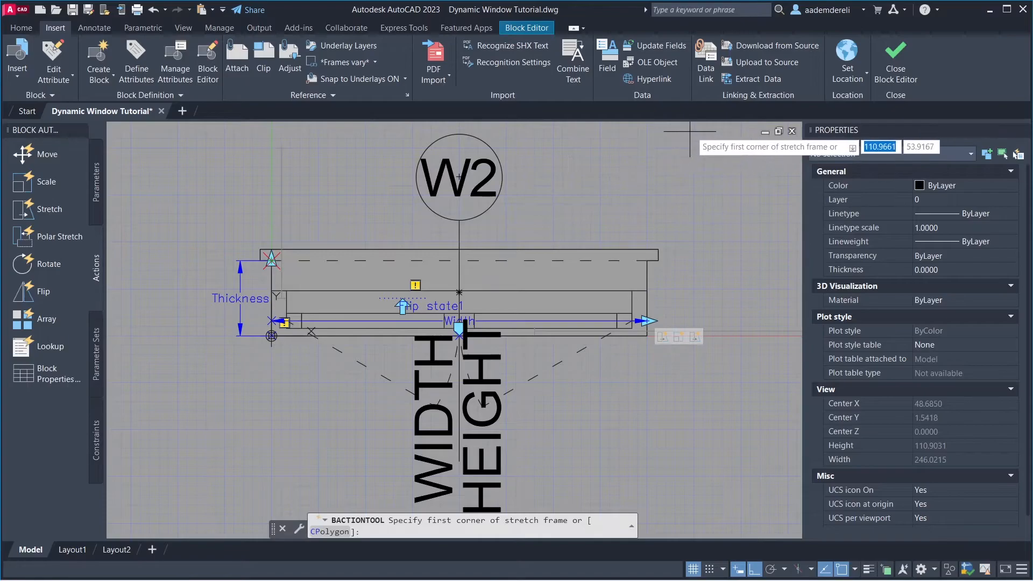
{"action": "left_click", "coordinate": [190, 132]}
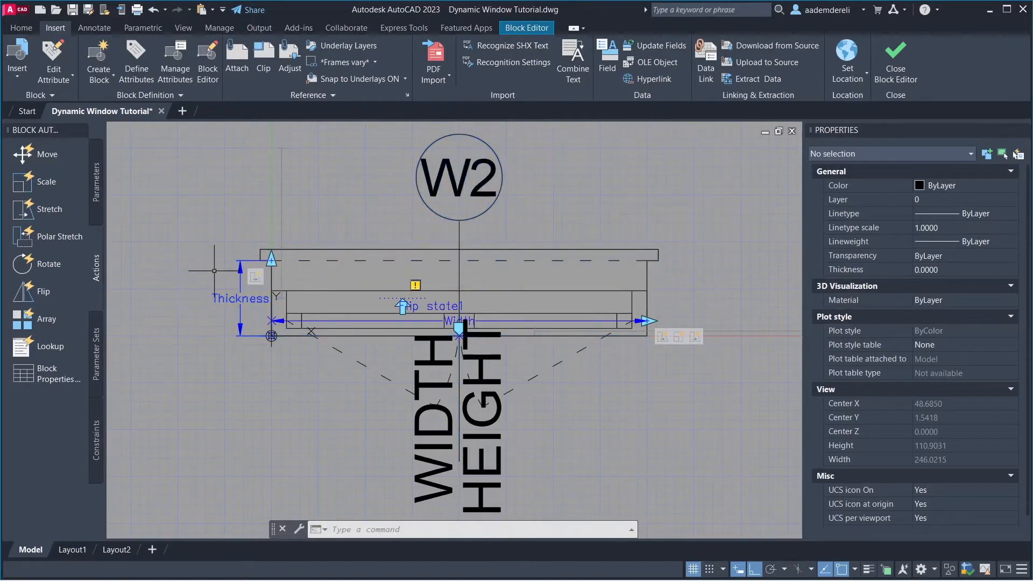
{"action": "mouse_move", "coordinate": [50, 209]}
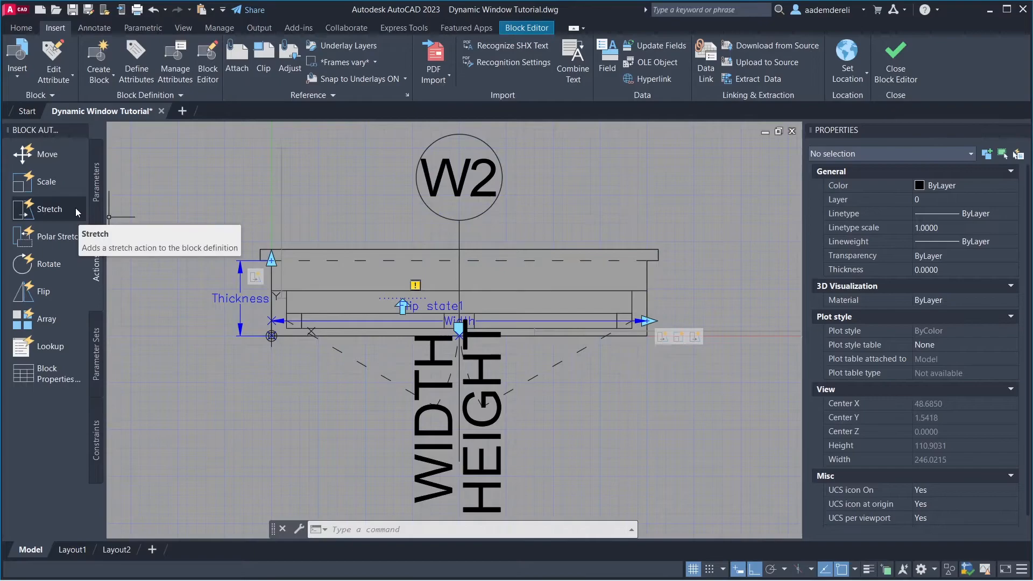
{"action": "left_click", "coordinate": [49, 209]}
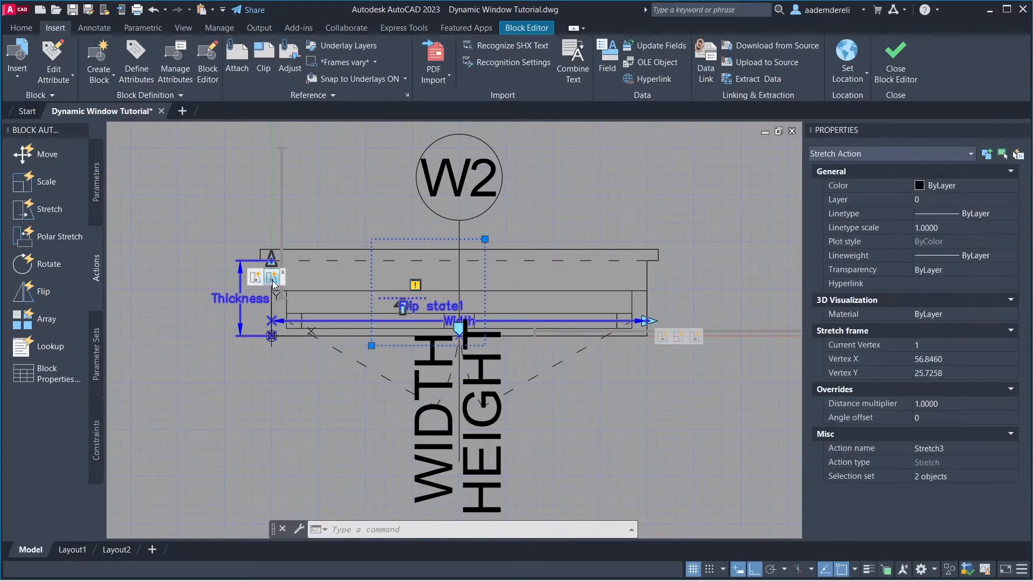
{"action": "mouse_move", "coordinate": [947, 409]}
{"action": "type", "text": ".5"}
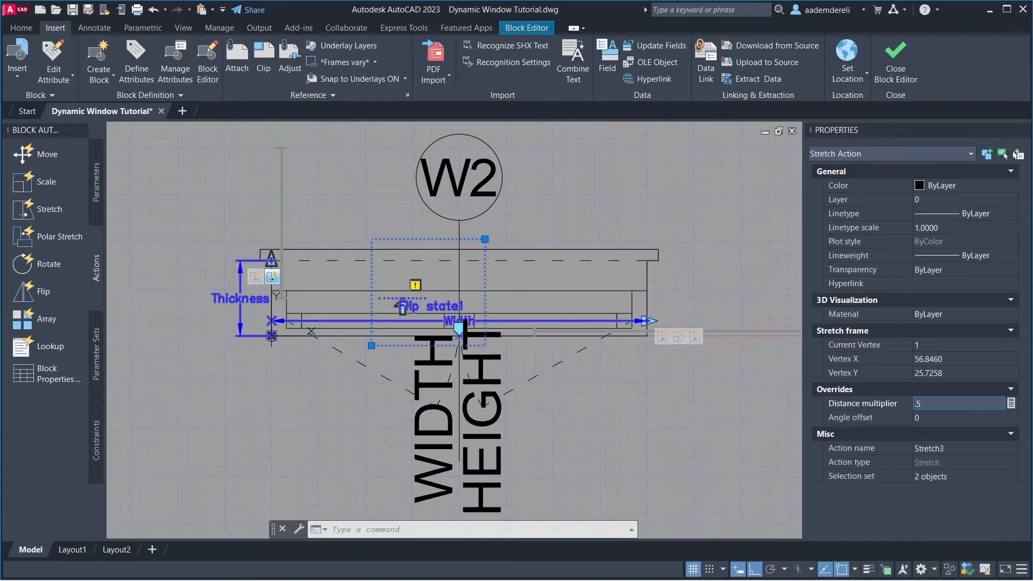
{"action": "left_click", "coordinate": [708, 404]}
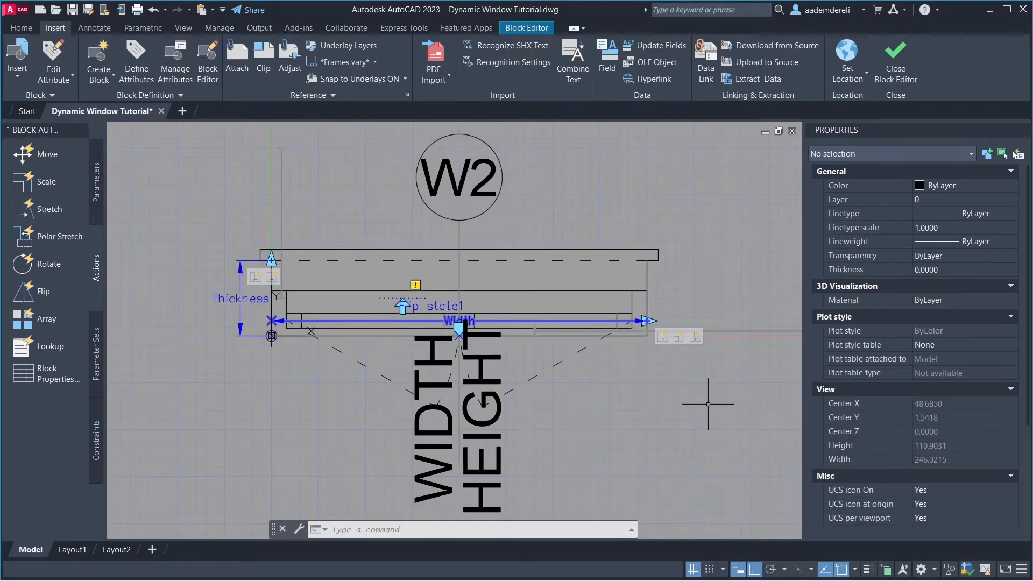
{"action": "mouse_move", "coordinate": [43, 291]}
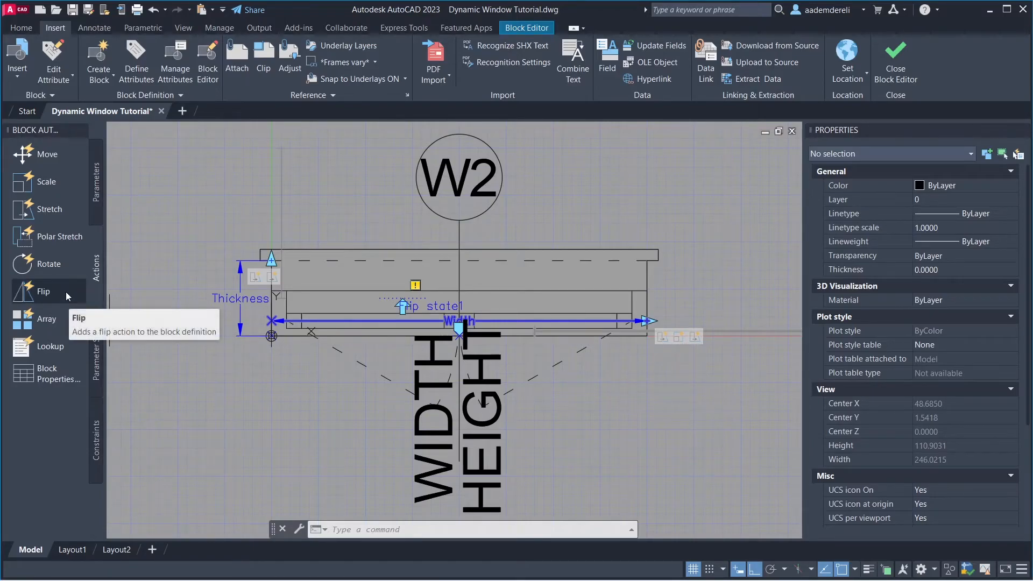
{"action": "left_click", "coordinate": [43, 291]}
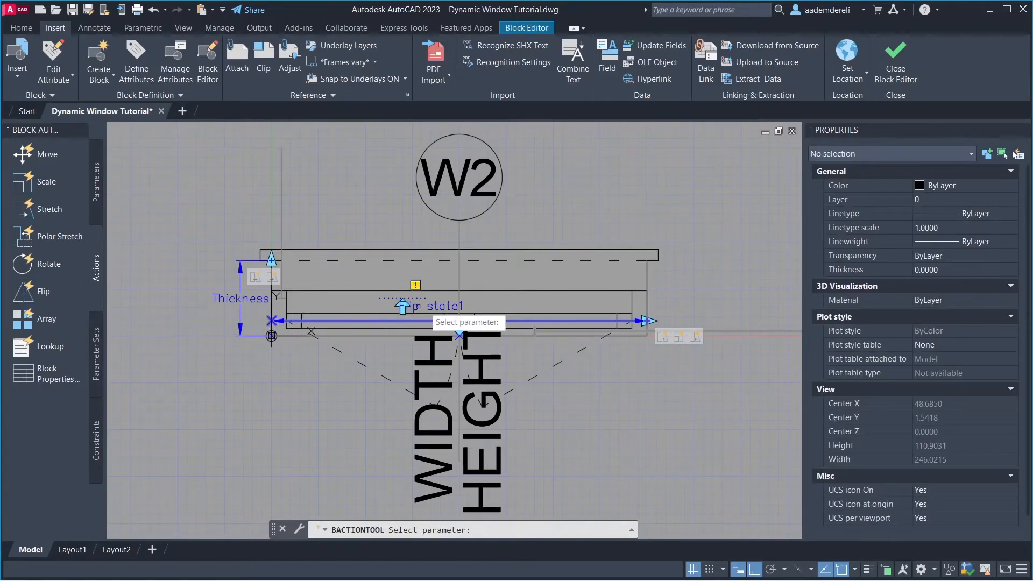
{"action": "left_click", "coordinate": [457, 321]}
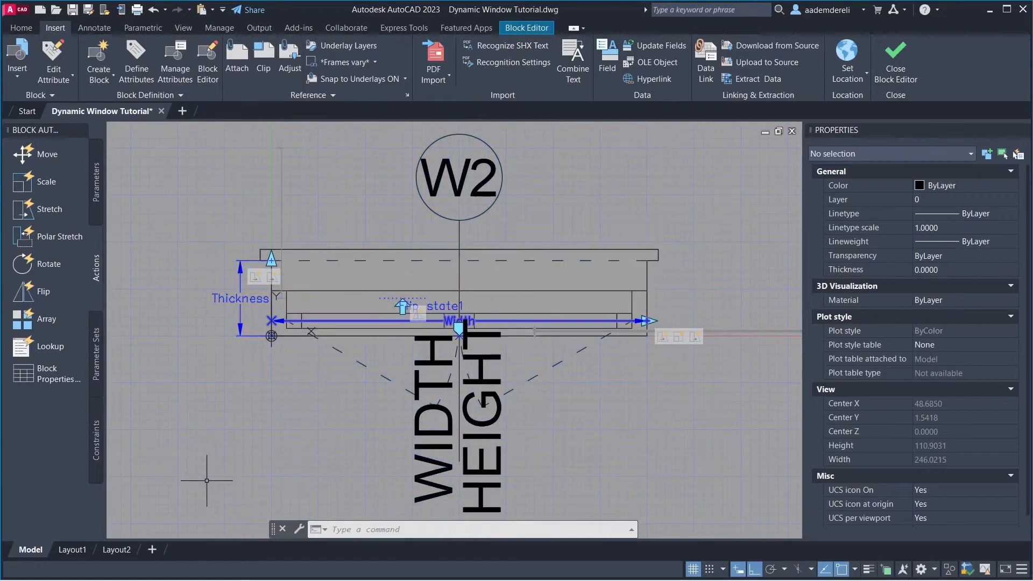
{"action": "mouse_move", "coordinate": [893, 59]}
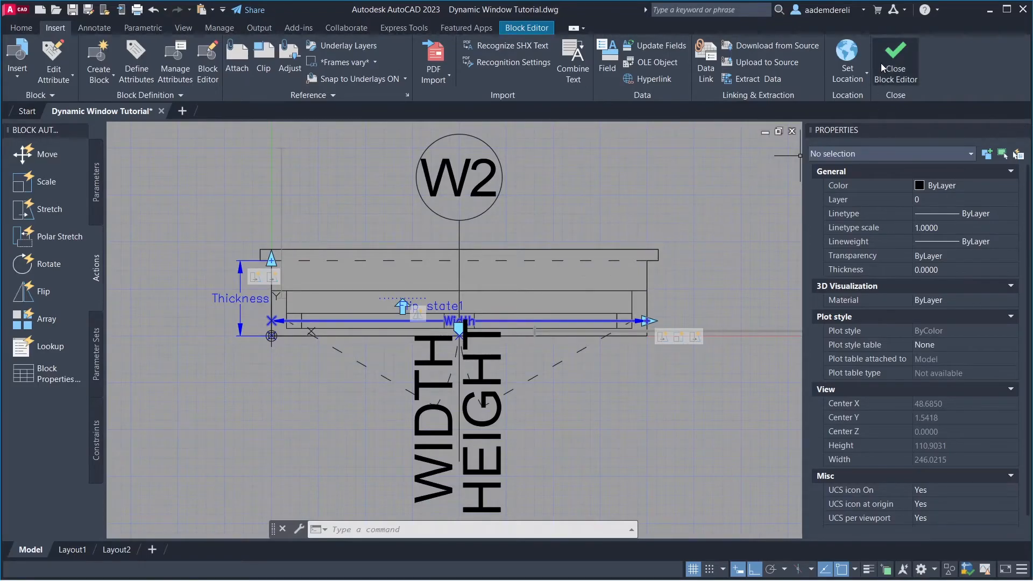
Close the Block Editor, saving the changes to Dynamic_Window_Tutorial_1
{"action": "left_click", "coordinate": [894, 63]}
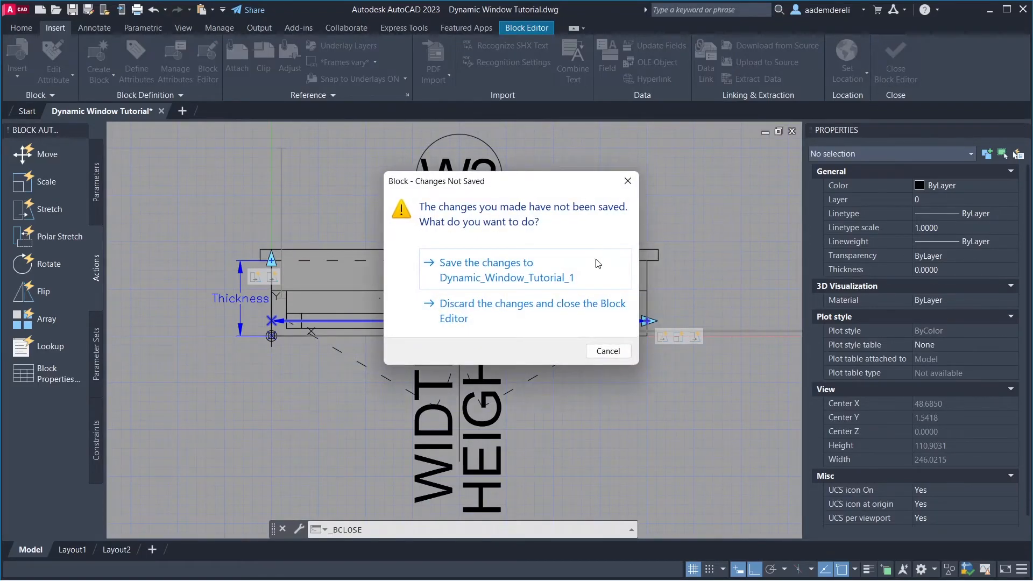
{"action": "left_click", "coordinate": [531, 310]}
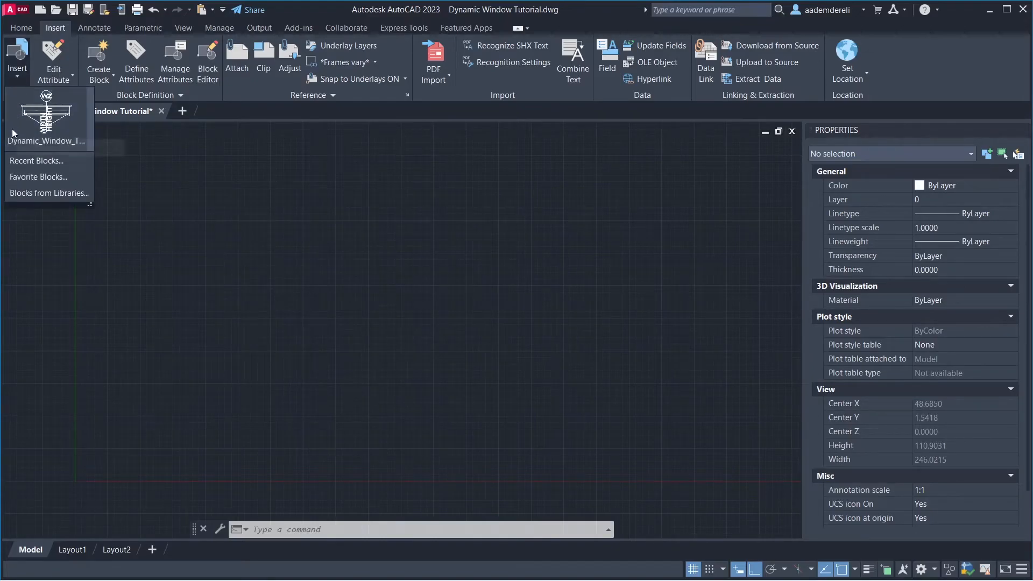
Insert Dynamic_Window_Tutorial_1 at a picked point, accepting attributes W2, width 100 and height 210
{"action": "left_click", "coordinate": [46, 118]}
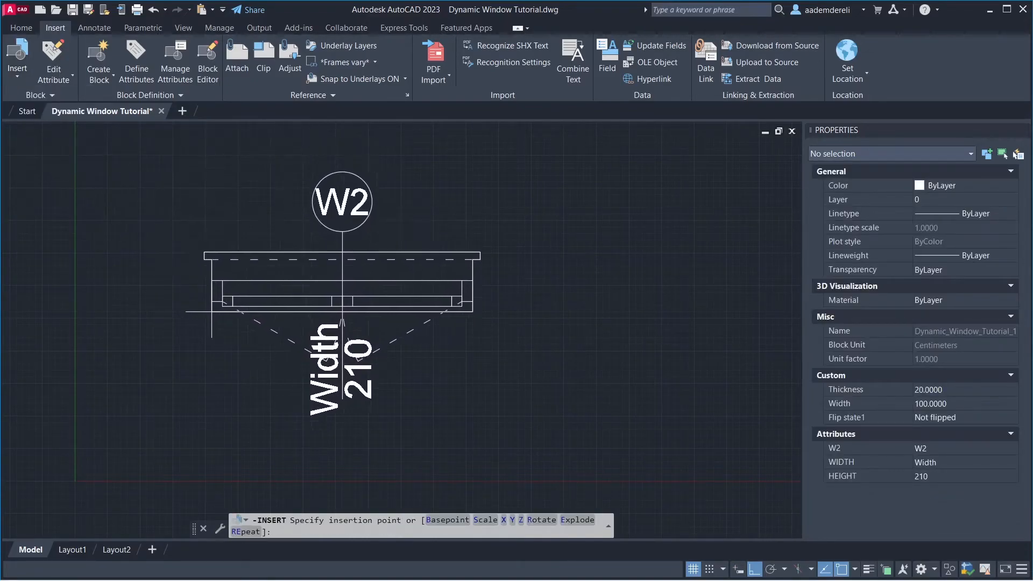
{"action": "left_click", "coordinate": [342, 297]}
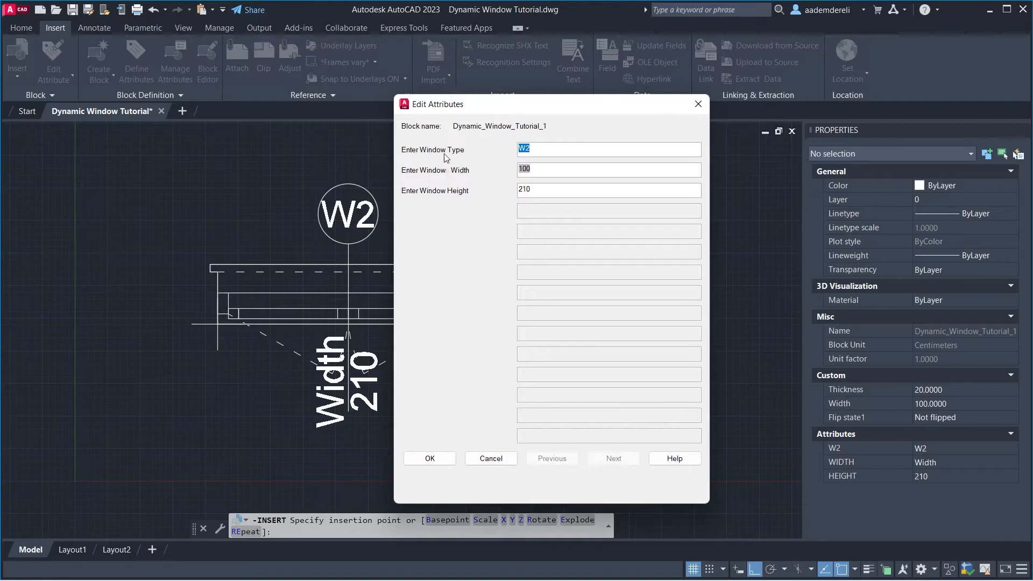
{"action": "mouse_move", "coordinate": [495, 193]}
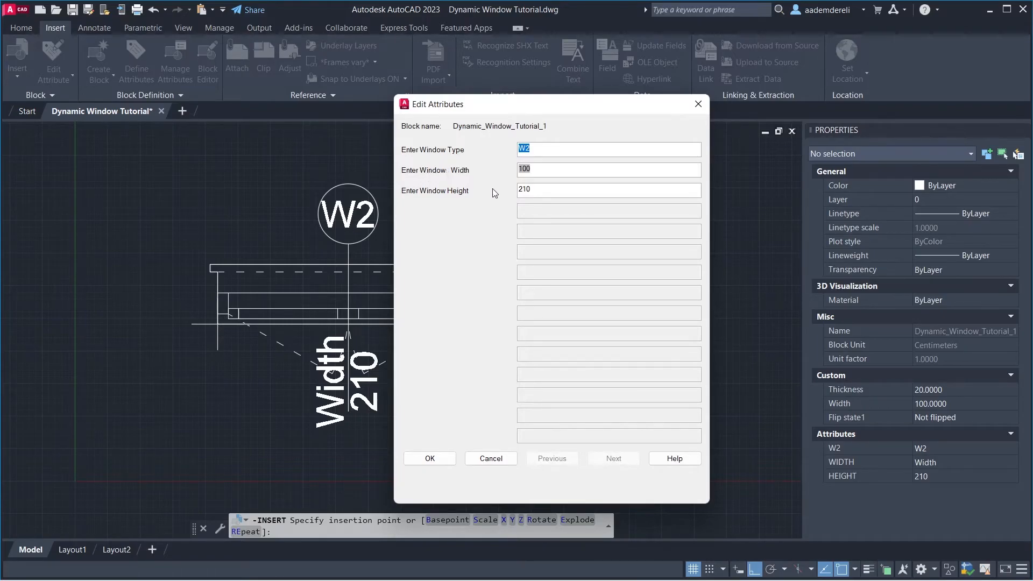
{"action": "left_click", "coordinate": [429, 458]}
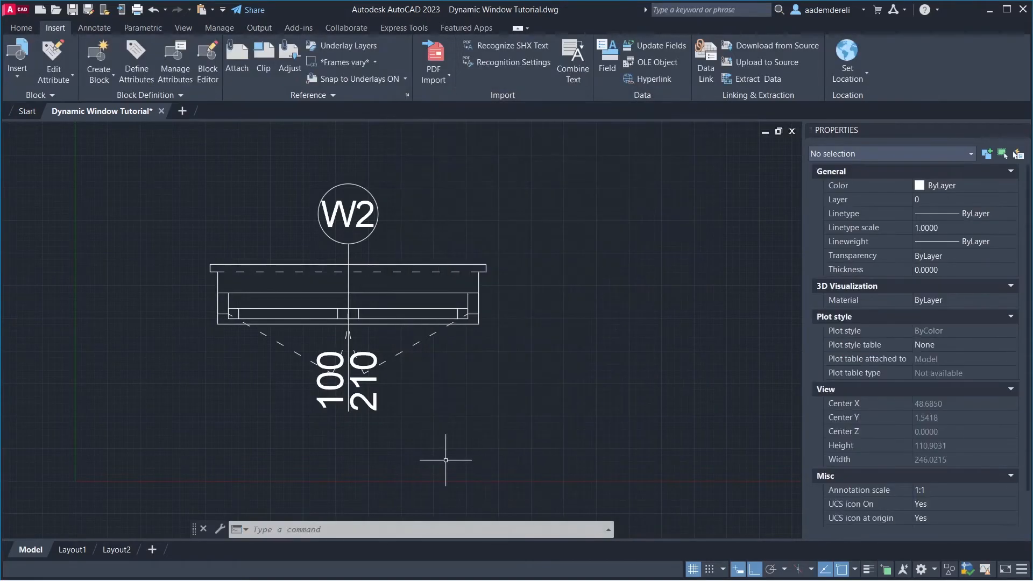
Grip-stretch the placed window to width 120 and a deeper wall thickness, then reset the block
{"action": "left_click", "coordinate": [347, 294]}
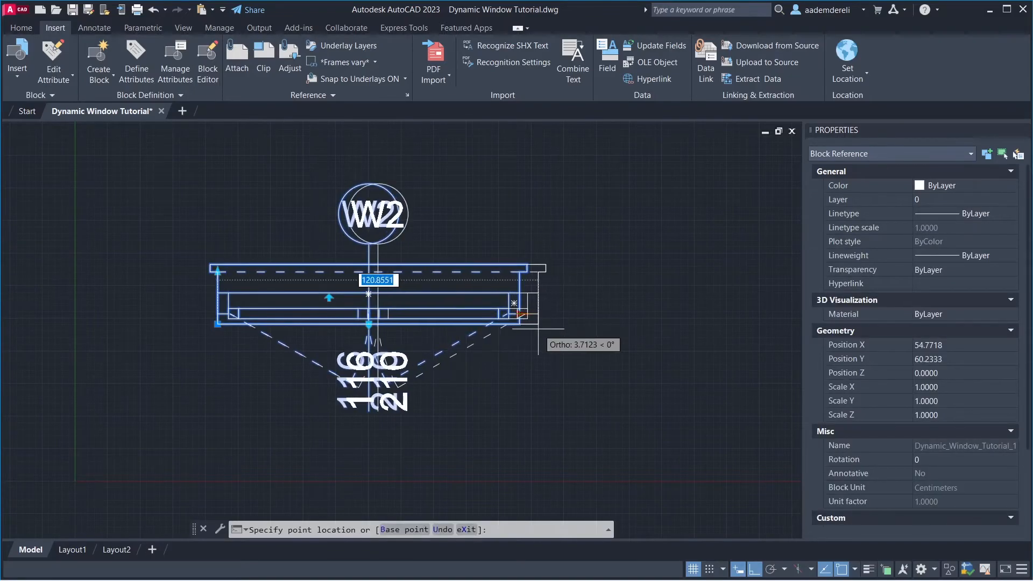
{"action": "left_click", "coordinate": [551, 342]}
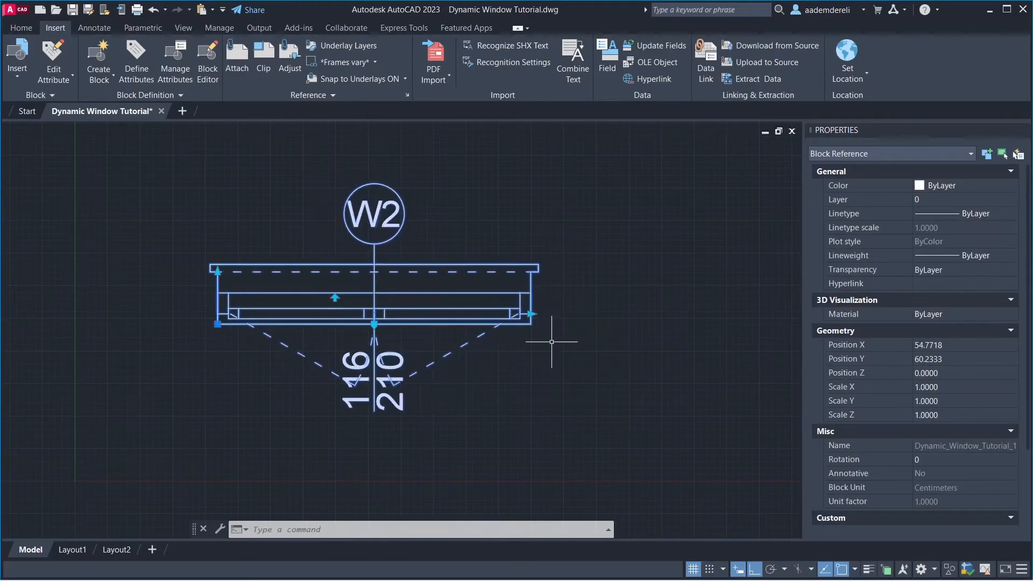
{"action": "type", "text": "RE"}
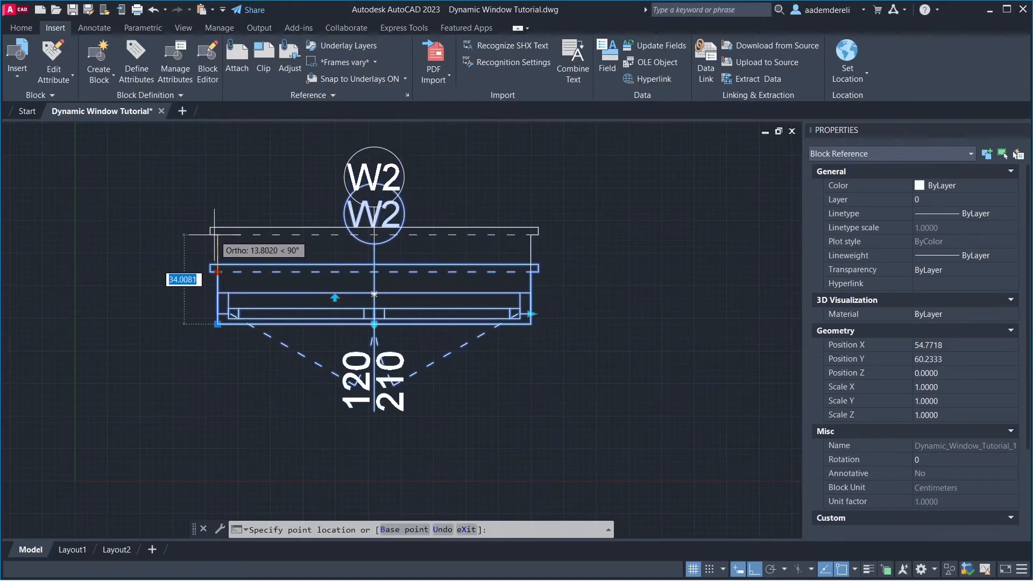
{"action": "left_click", "coordinate": [328, 275]}
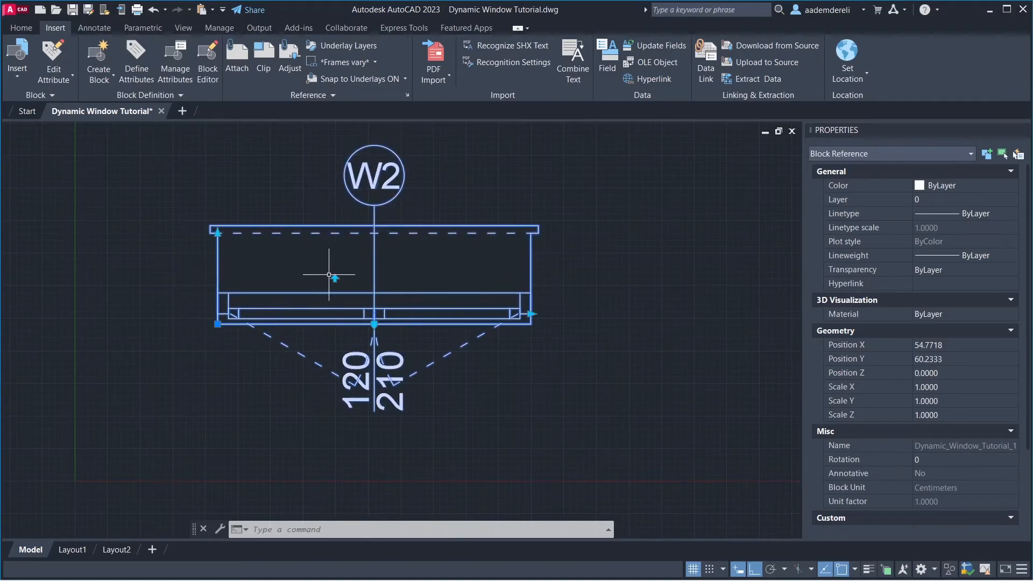
{"action": "mouse_move", "coordinate": [334, 278]}
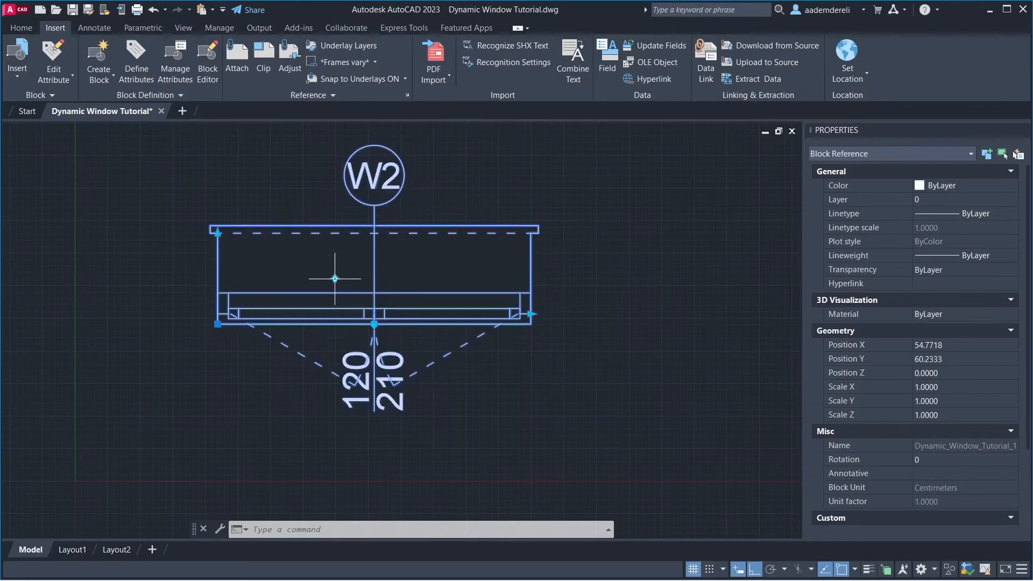
{"action": "right_click", "coordinate": [334, 277]}
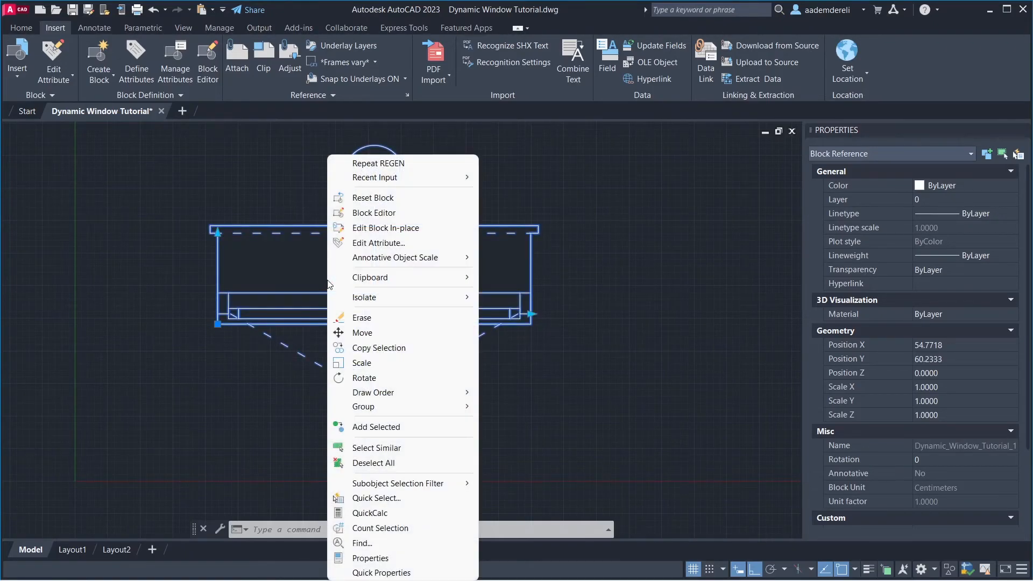
{"action": "mouse_move", "coordinate": [409, 198]}
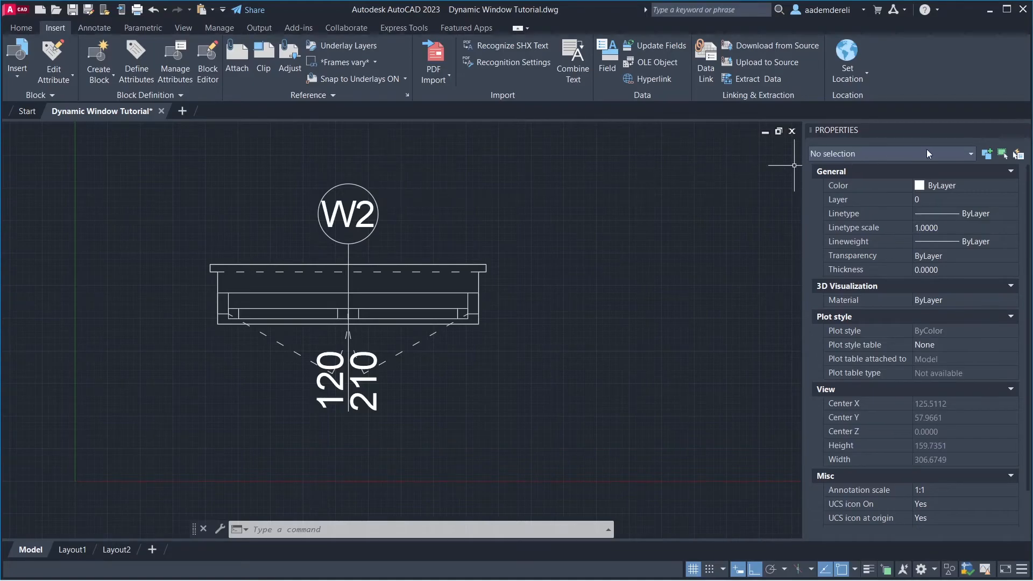
Select the 20 cm and 25 cm green wall polylines and send them to the back of the draw order
{"action": "left_click", "coordinate": [793, 130]}
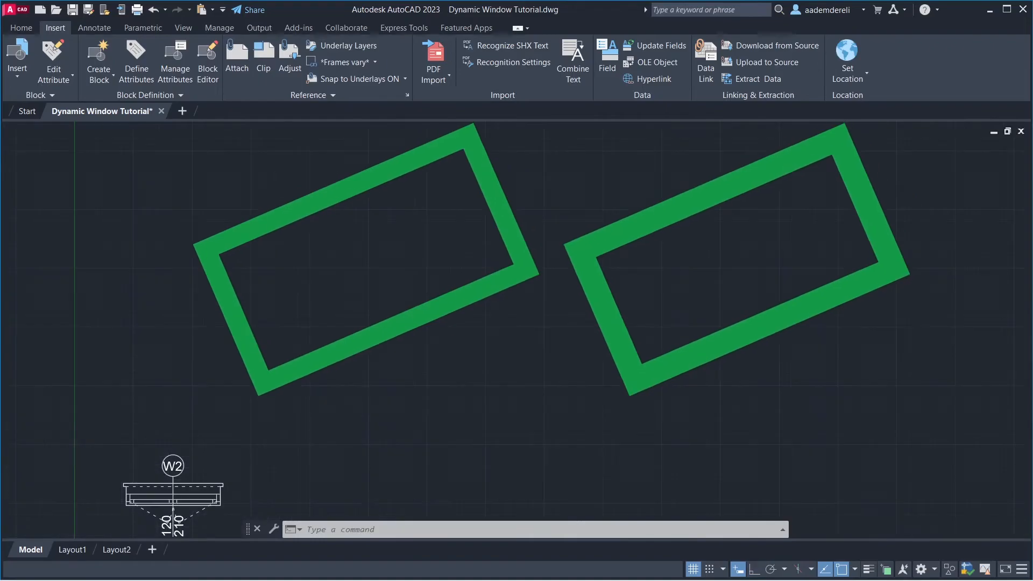
{"action": "left_click", "coordinate": [365, 259]}
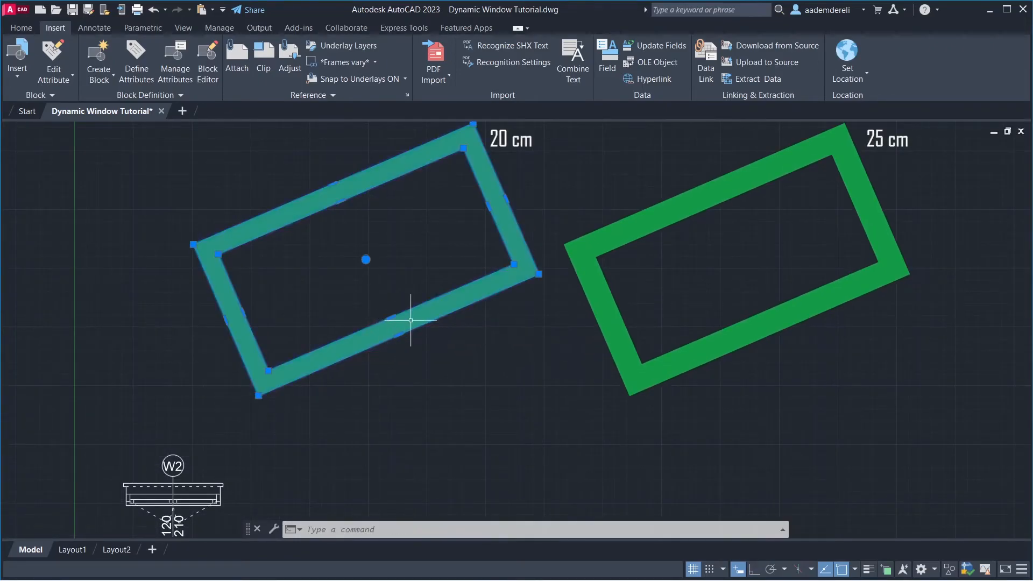
{"action": "left_click", "coordinate": [734, 264]}
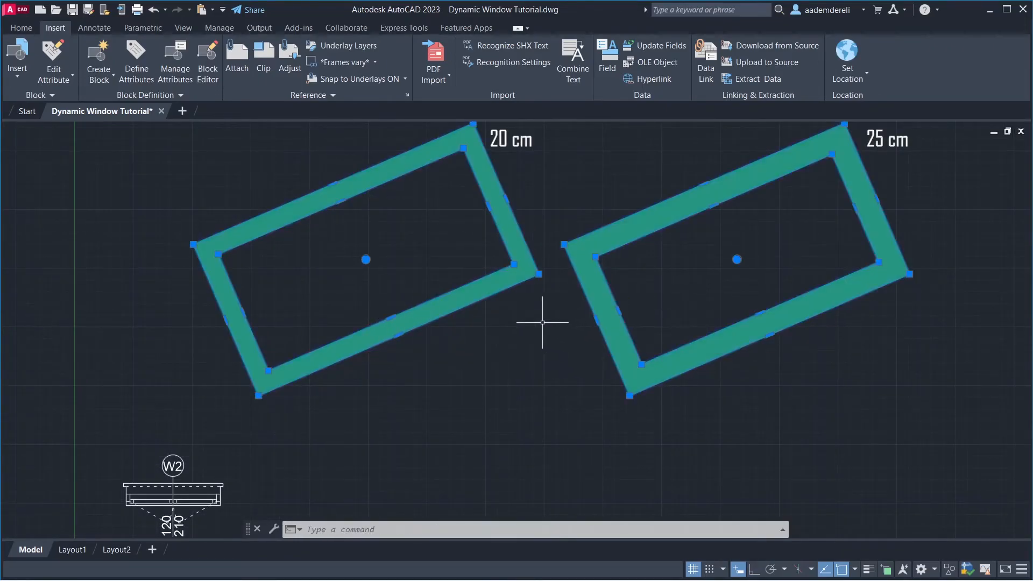
{"action": "right_click", "coordinate": [541, 322]}
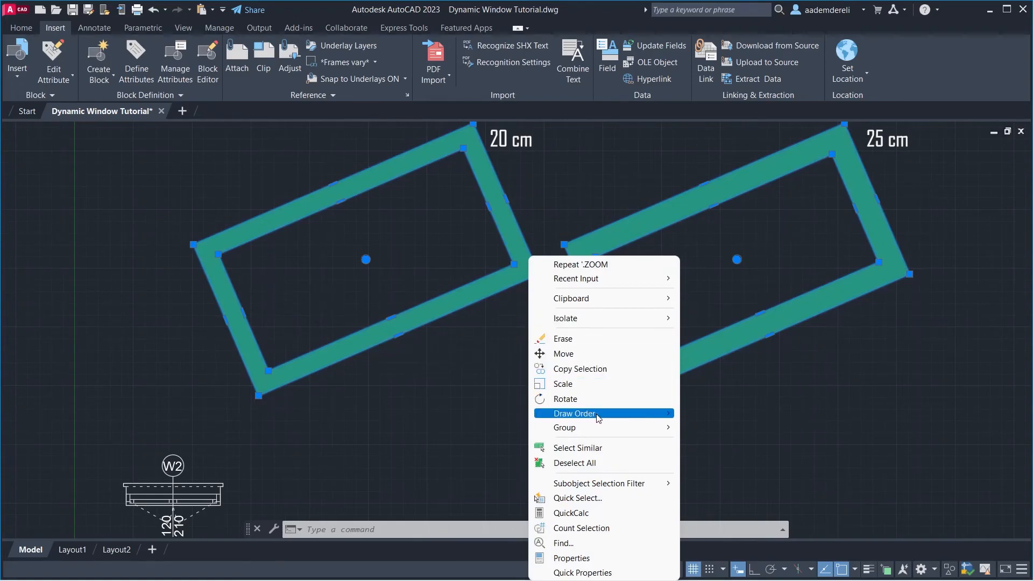
{"action": "mouse_move", "coordinate": [596, 413]}
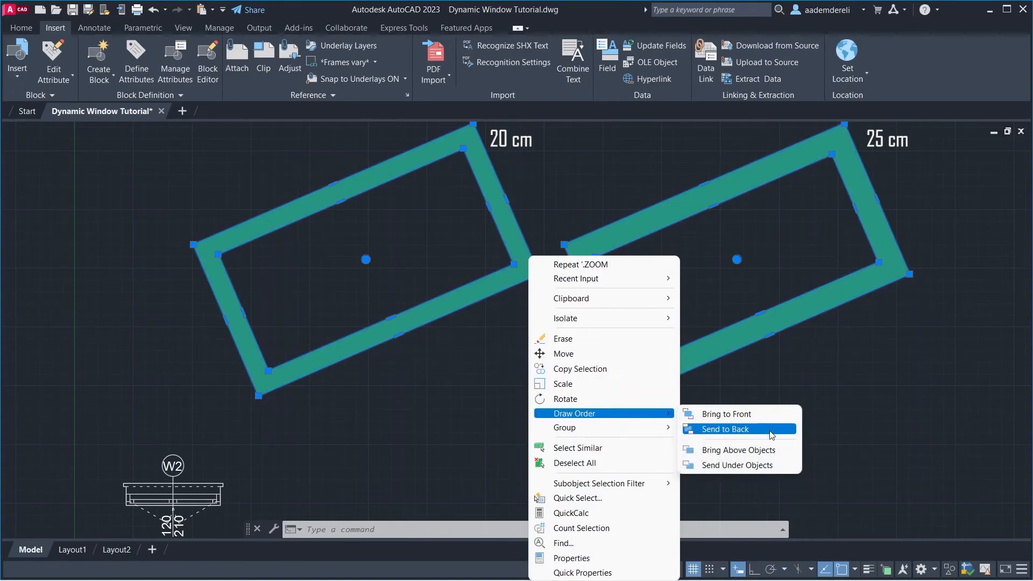
{"action": "left_click", "coordinate": [724, 429]}
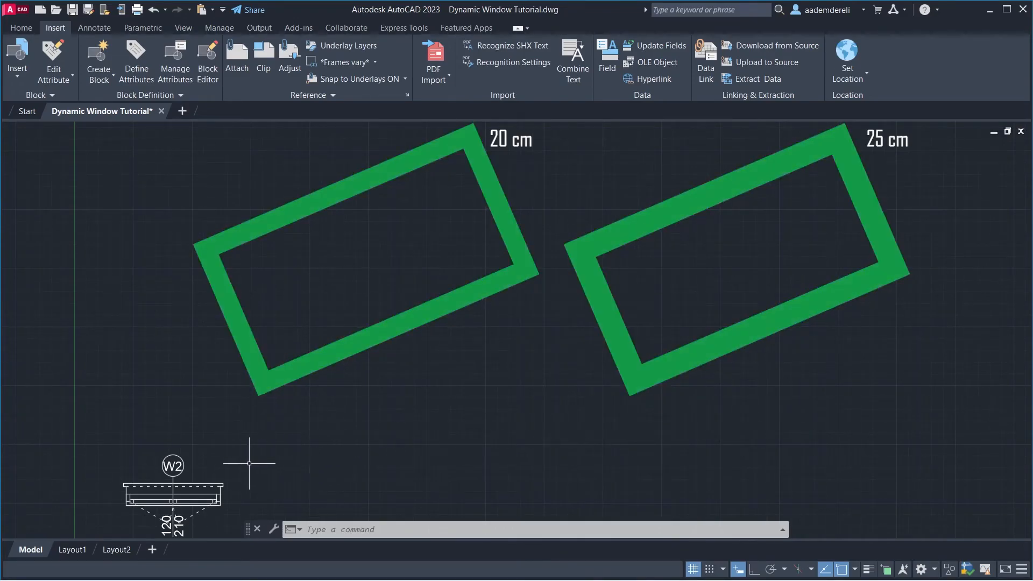
Move the W2 window by its base grip onto the 20 cm wall and align it within the right-side opening
{"action": "left_click", "coordinate": [172, 494]}
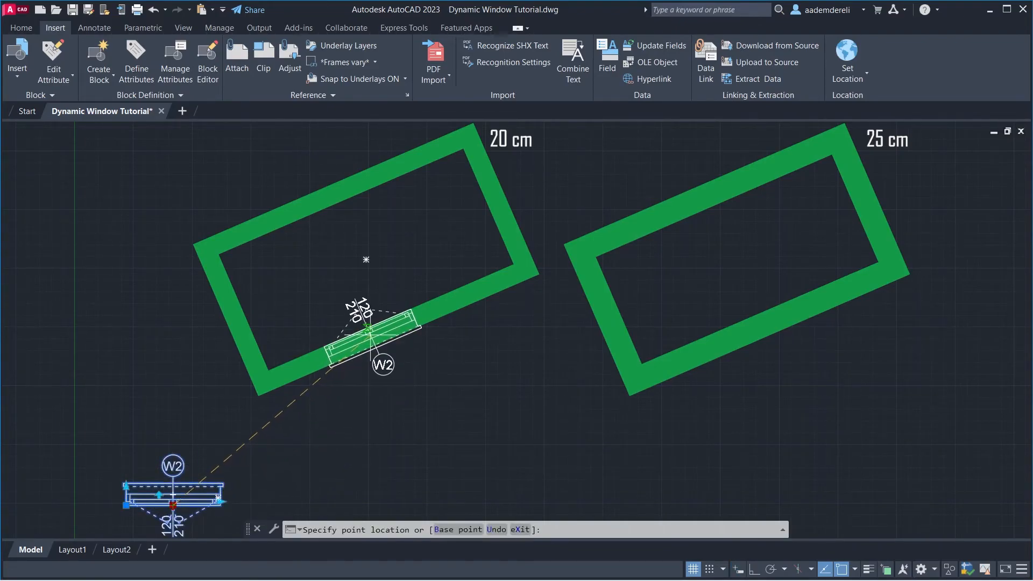
{"action": "left_click", "coordinate": [370, 406]}
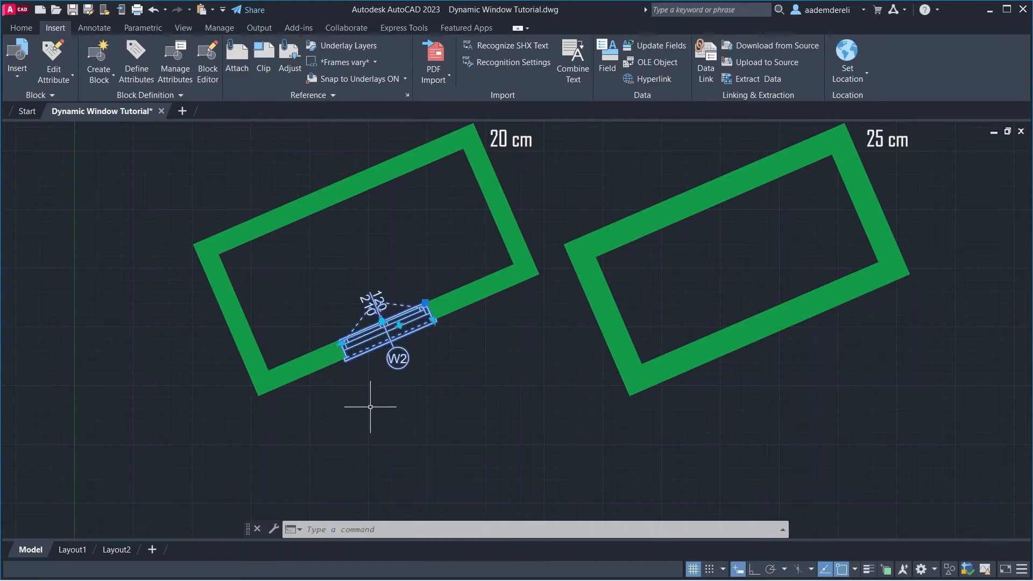
{"action": "mouse_move", "coordinate": [388, 359]}
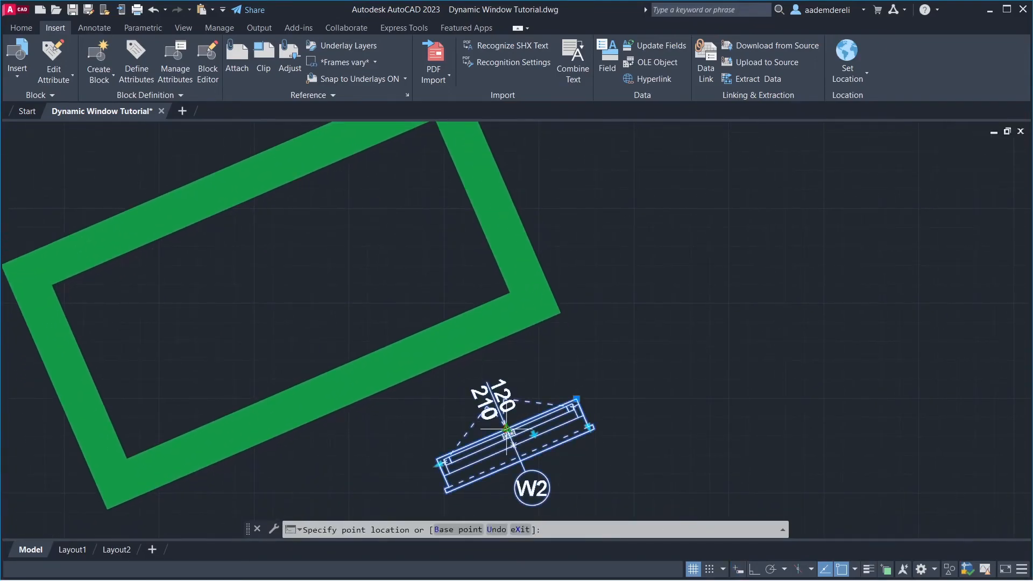
{"action": "left_click", "coordinate": [484, 191]}
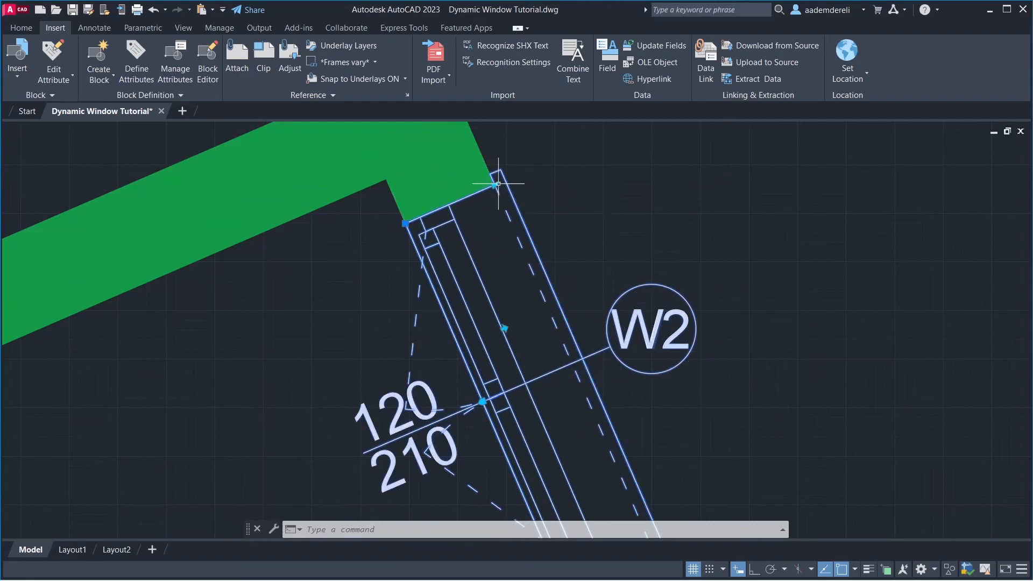
{"action": "scroll", "scroll_direction": "down", "scroll_amount": 3}
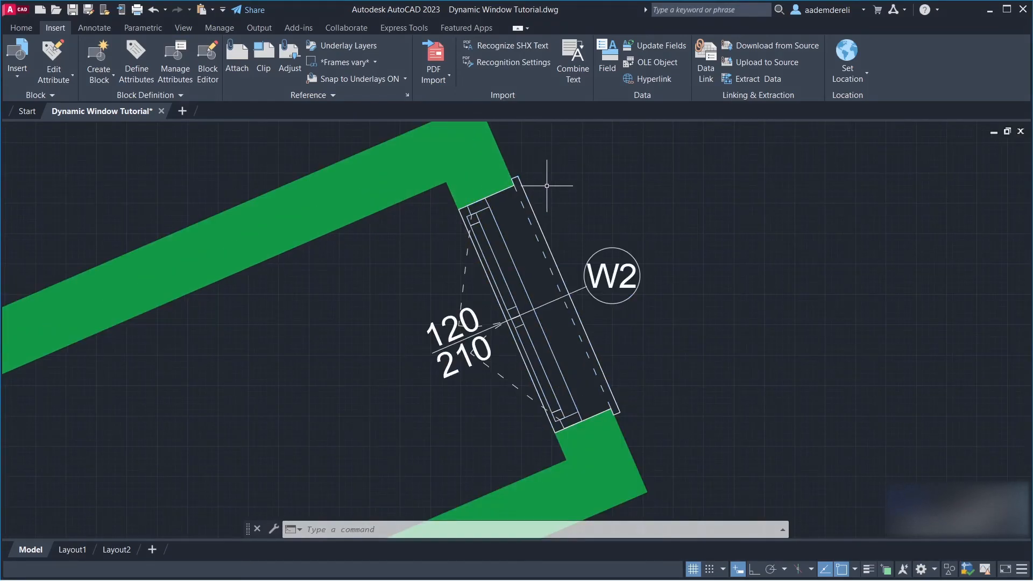